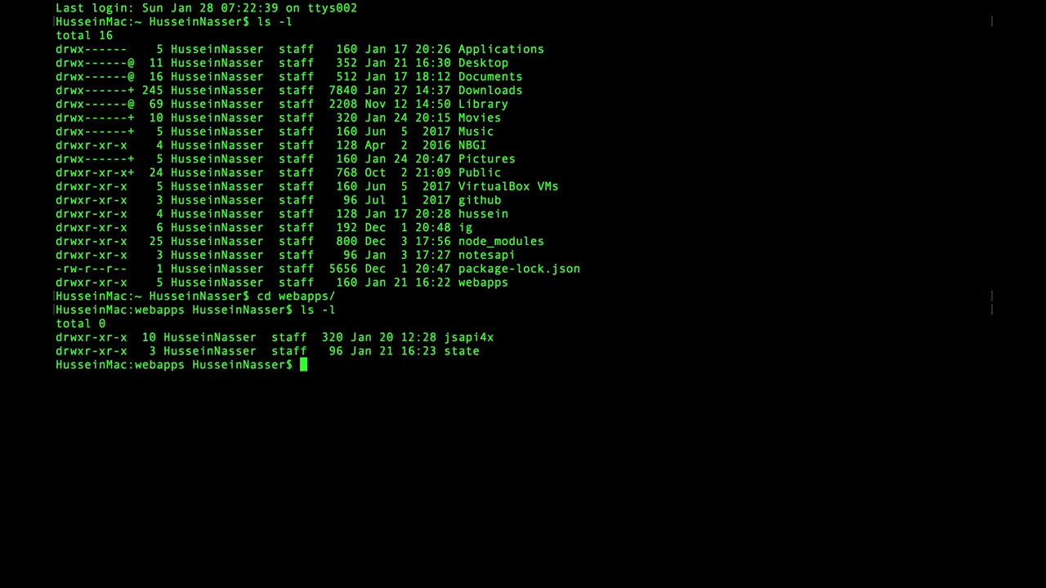
text(git clone https://github.com/hnasr/gitbyexample.git)
text(ls -l)
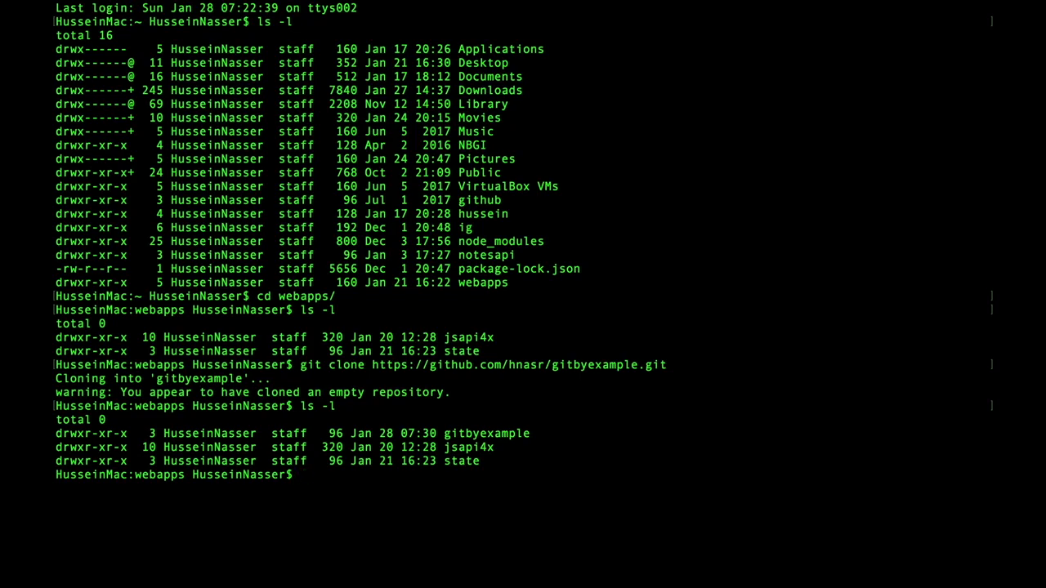
text(cd gitbyexample/)
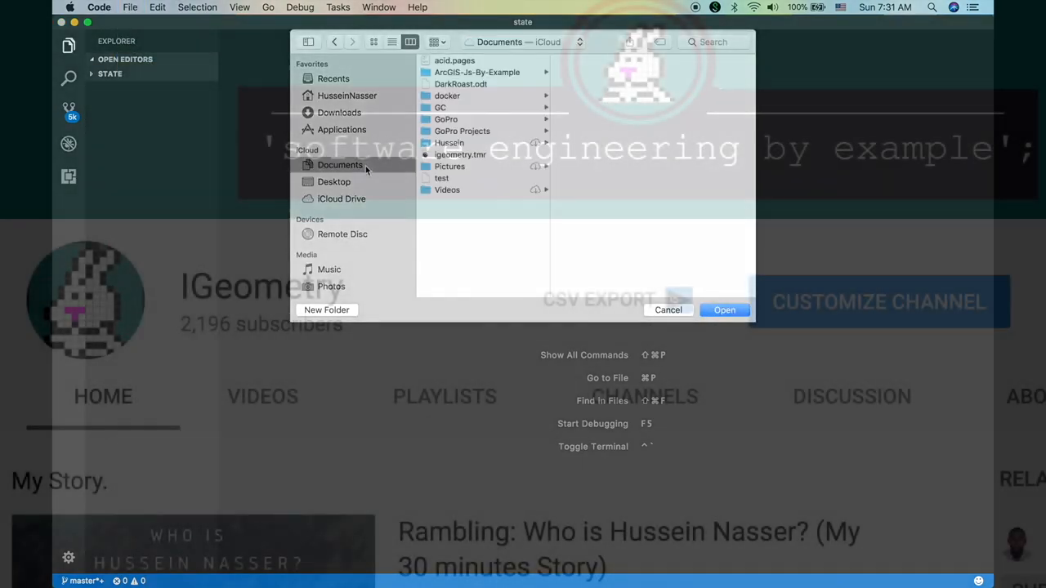
click(667, 309)
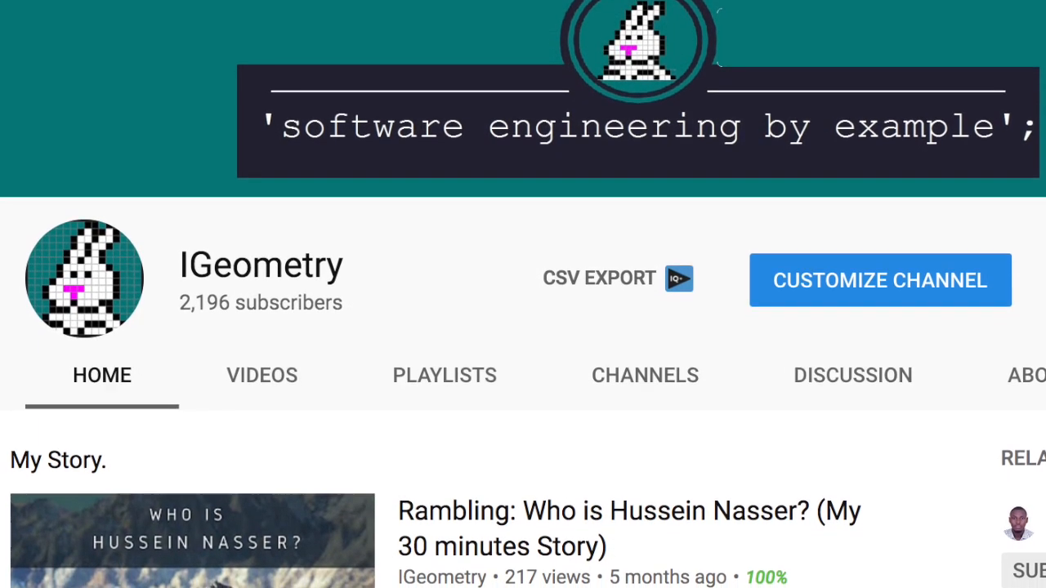
scroll(down, 3)
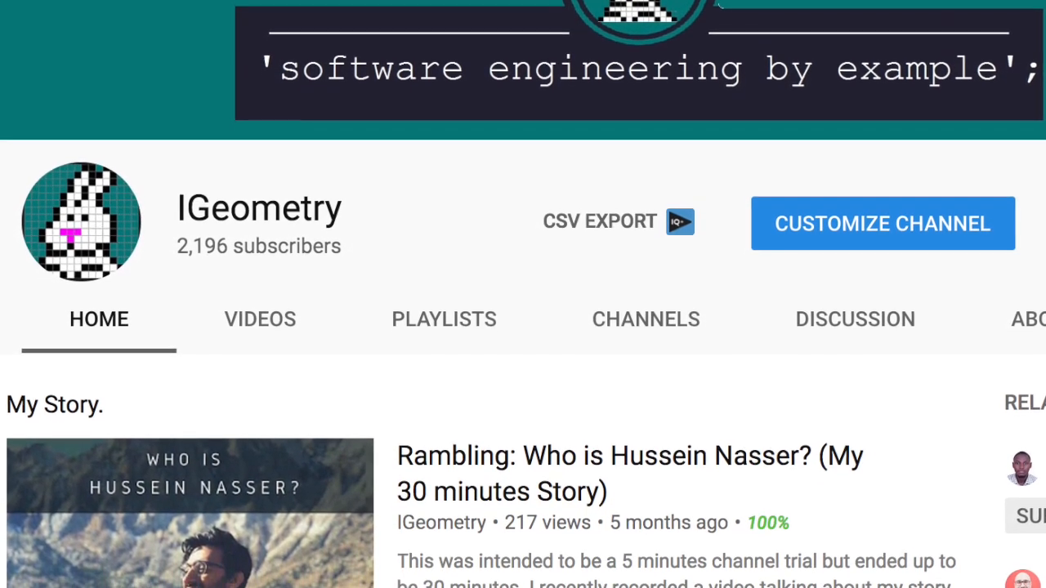
scroll(down, 3)
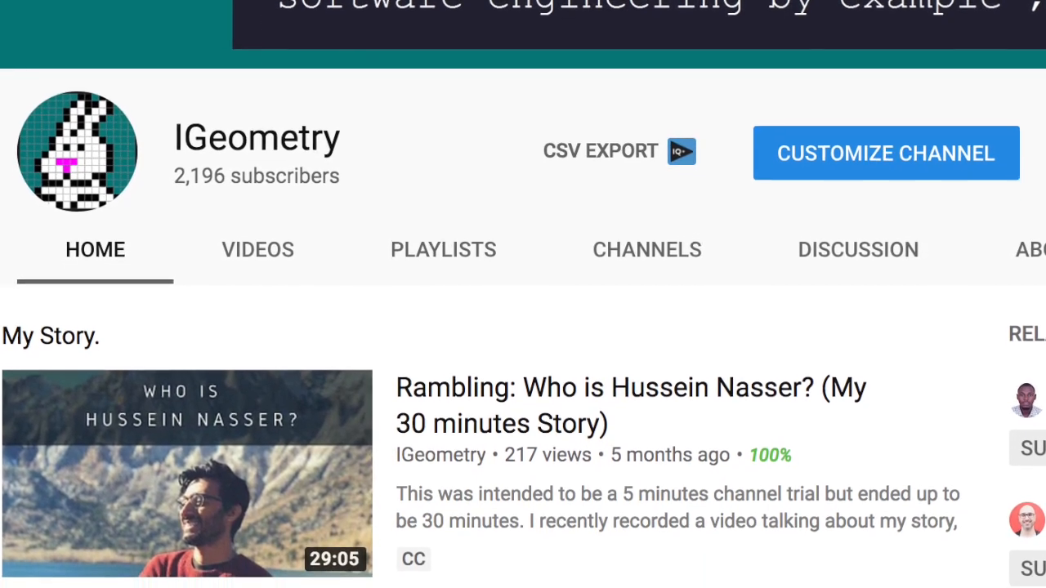
scroll(down, 3)
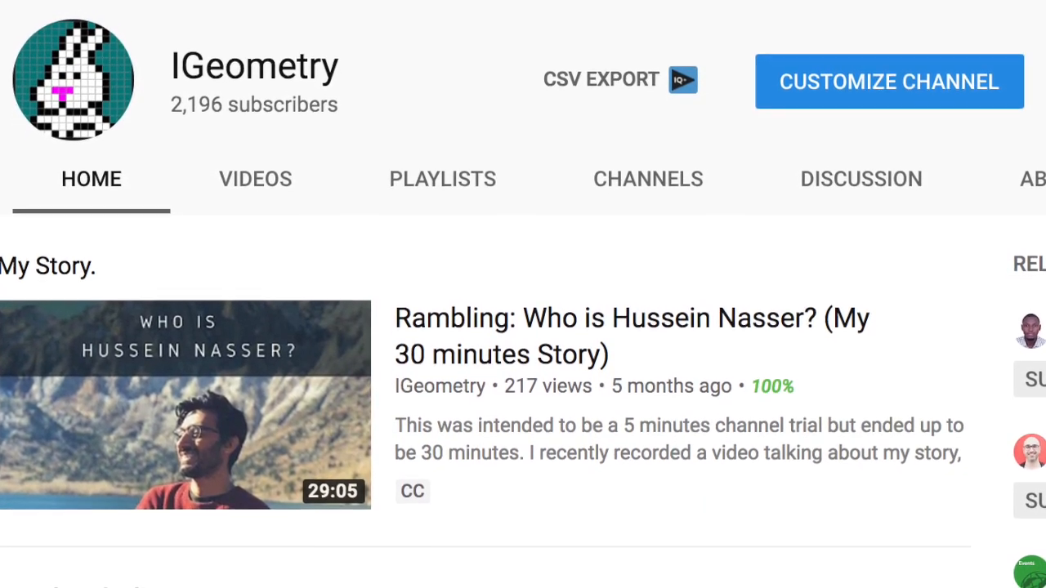
scroll(down, 3)
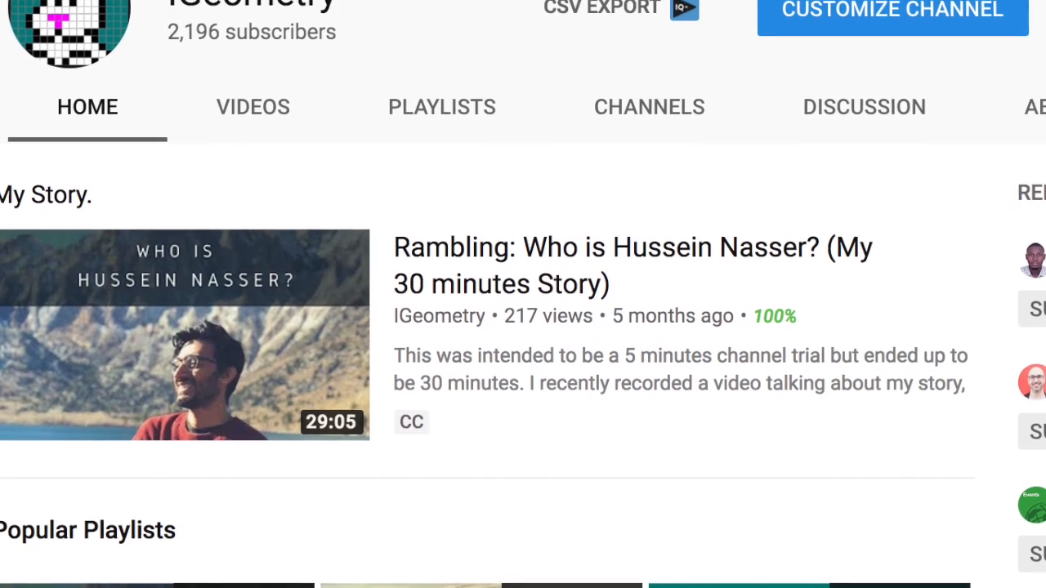
scroll(down, 3)
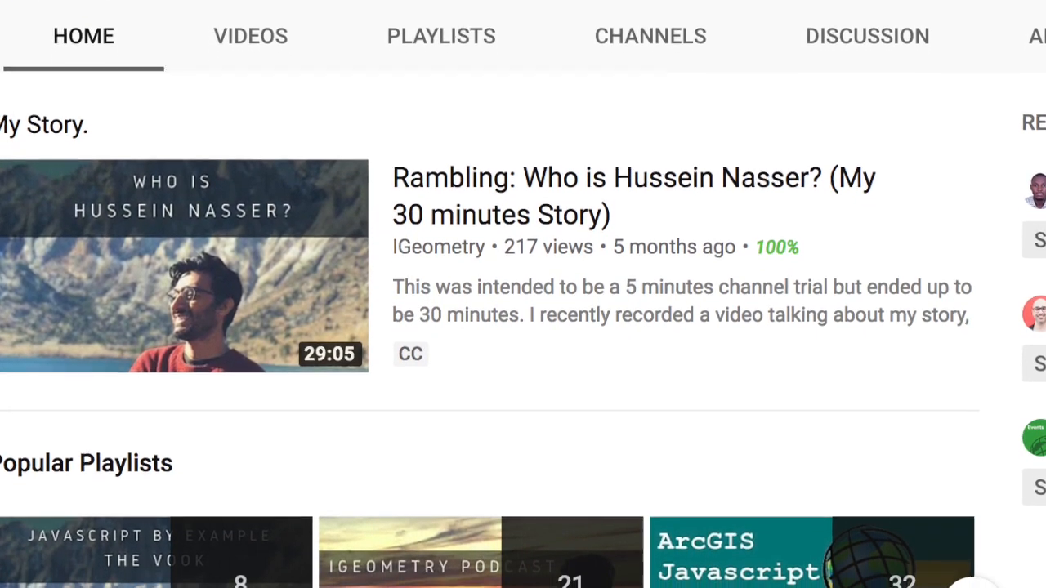
scroll(down, 3)
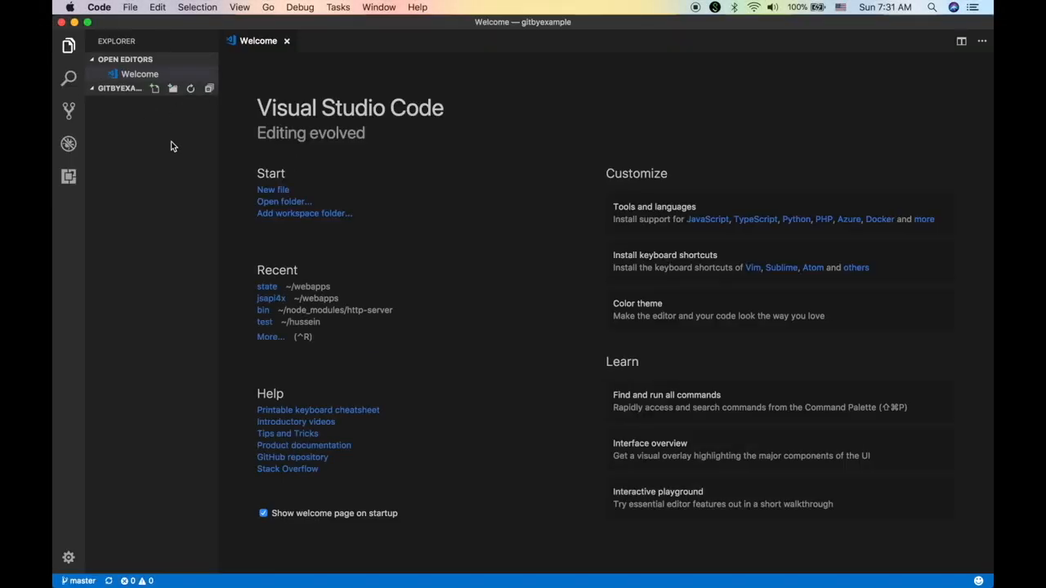
mouse_move(138, 99)
text(html:5)
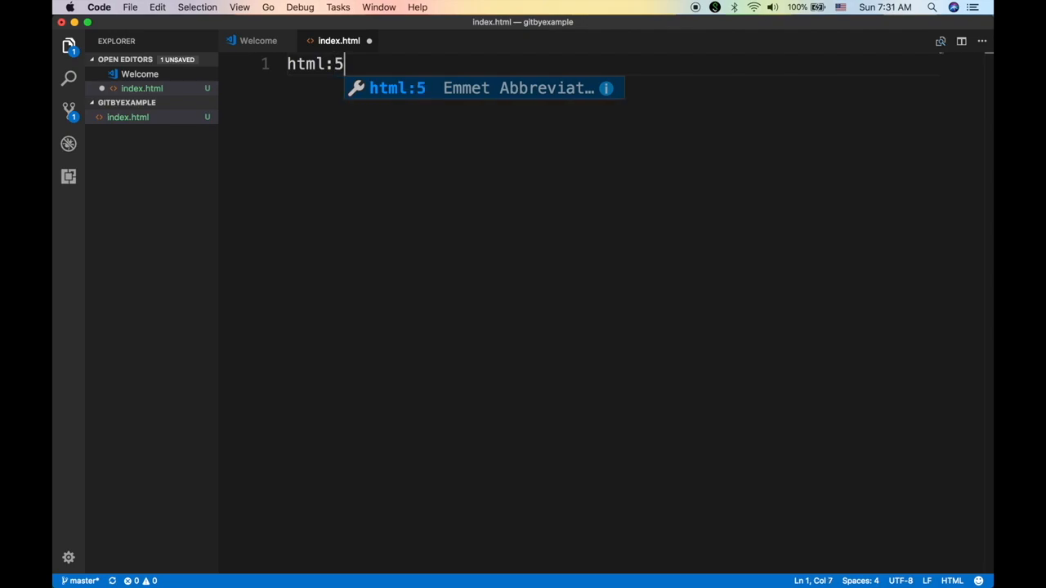
Step: Expand the html:5 abbreviation into an HTML5 page skeleton in index.html
key(Tab)
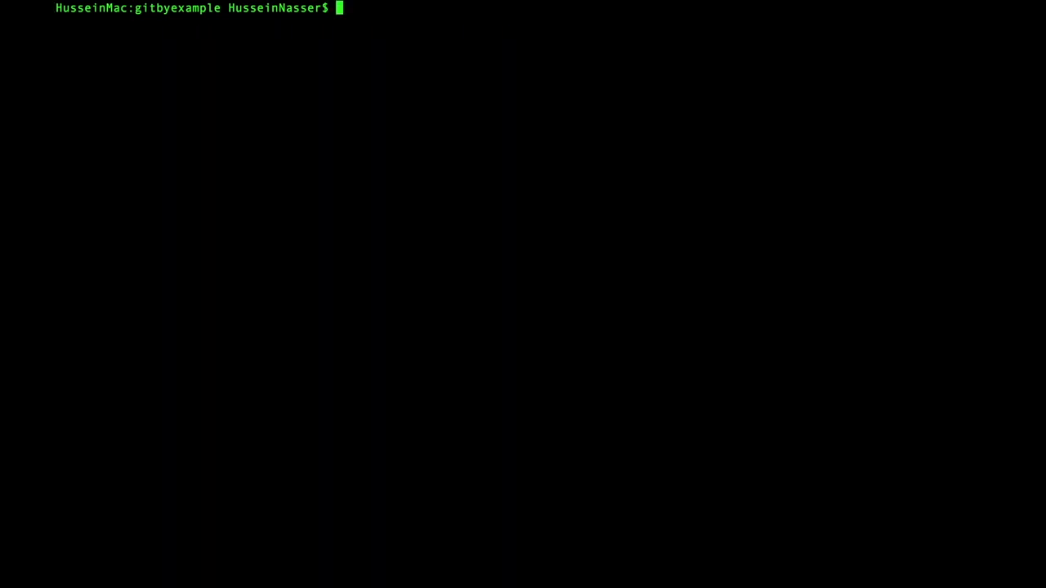
Step: Stage all files, commit as 'my first commit index.html', and push to origin master
text(git commit -m "first)
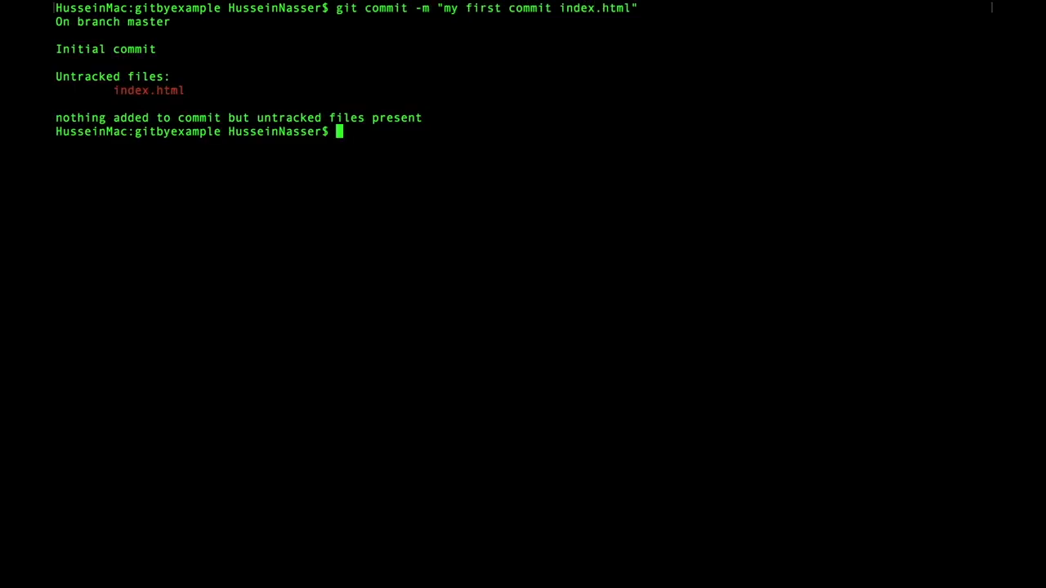
text(ls -l)
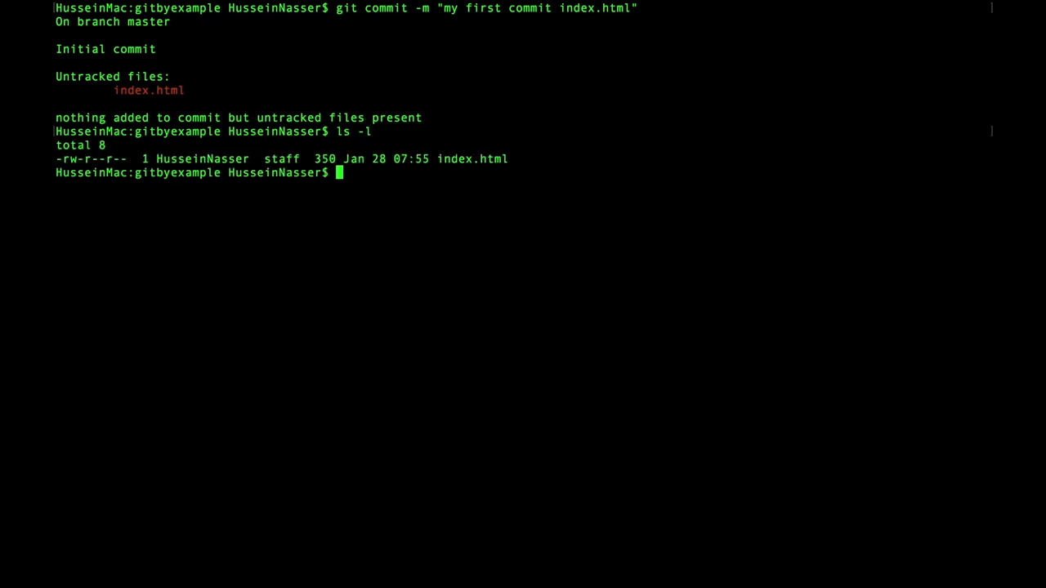
text(git add)
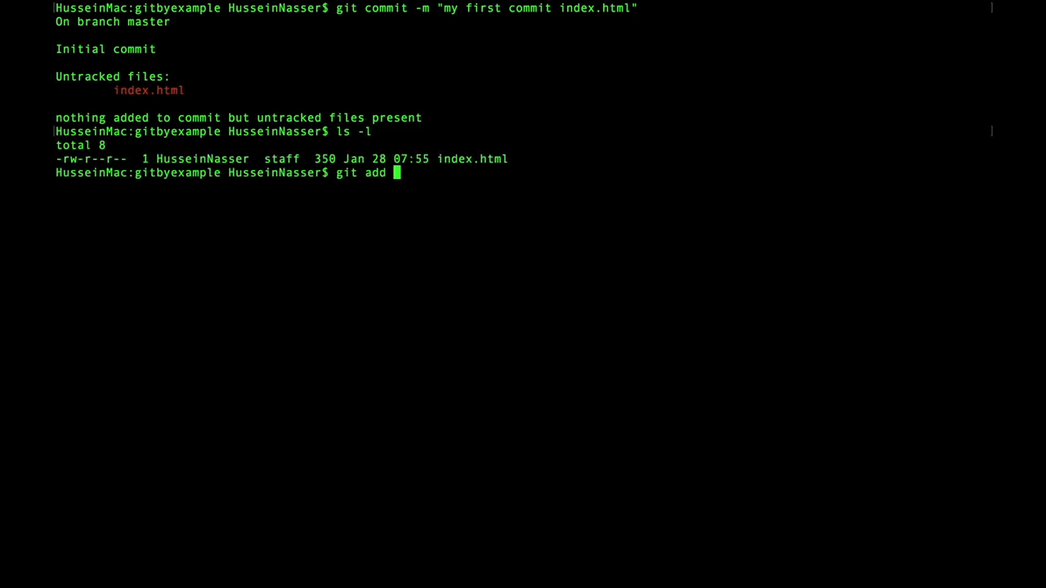
text(*)
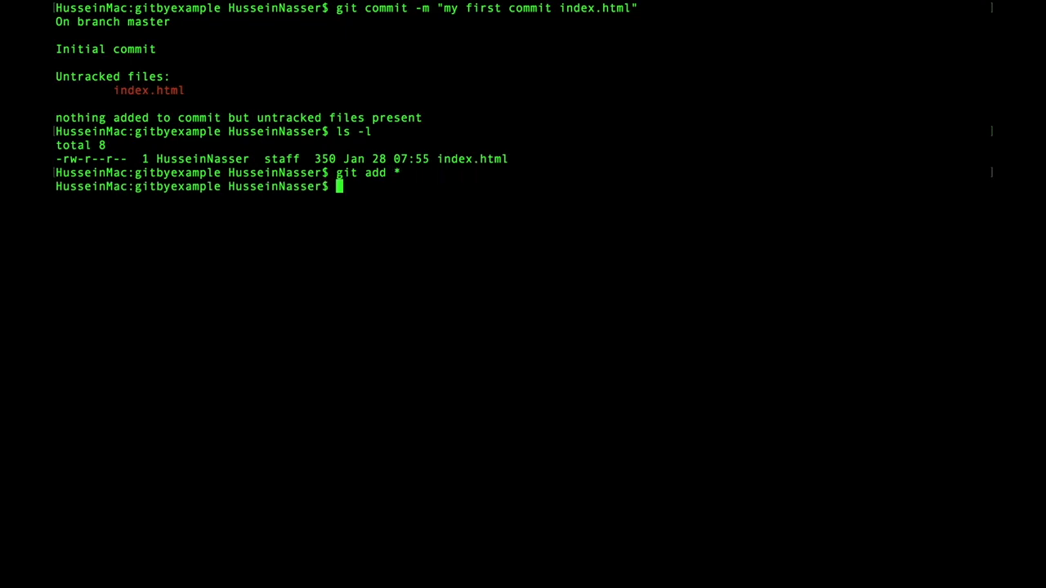
text(git commit -m "my first commit index.html")
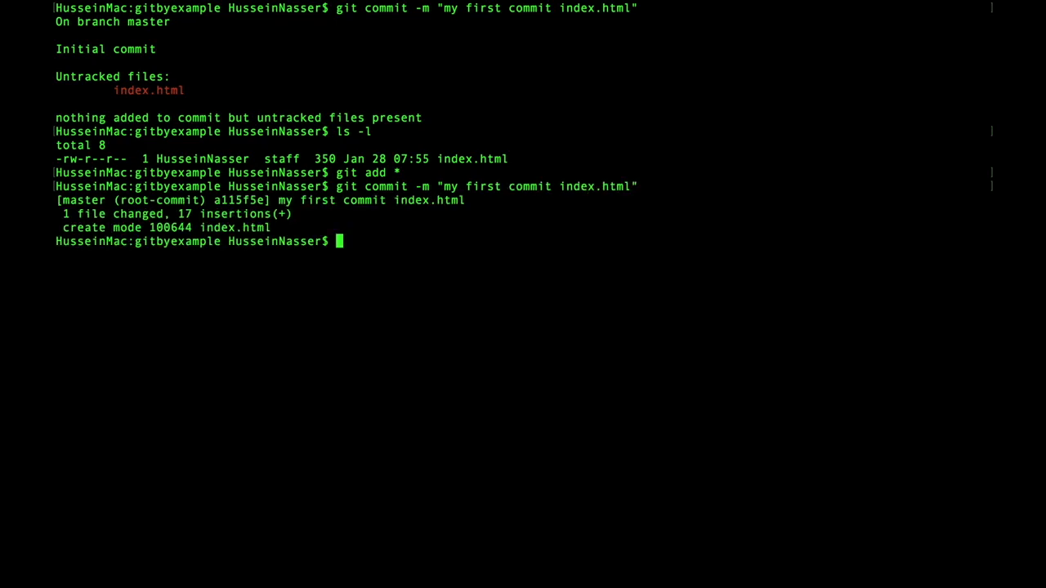
text(git push)
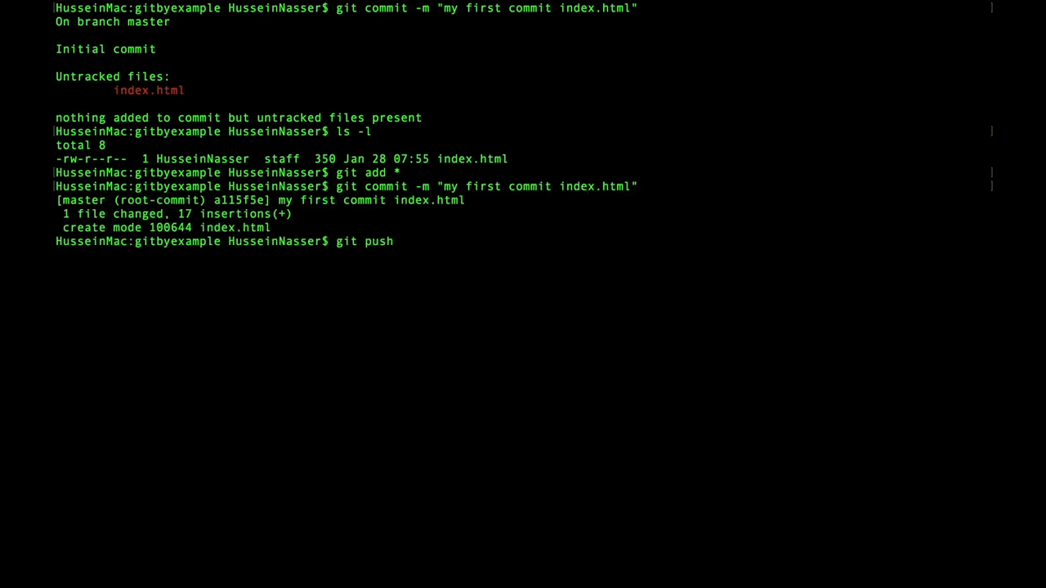
text(-u origin master)
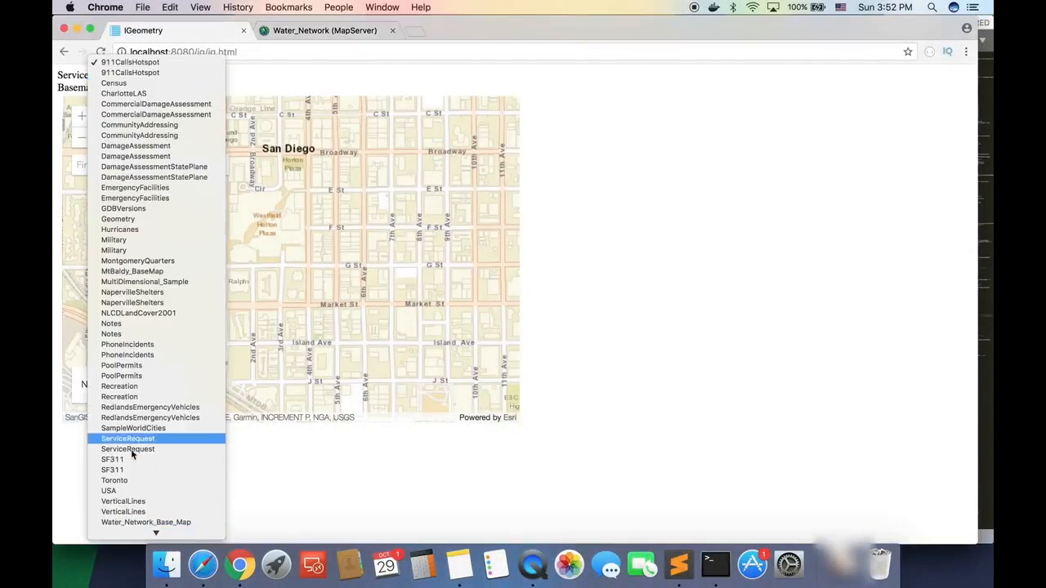
Step: Choose Water_Network in the Service dropdown to list its layers with feature counts
click(146, 521)
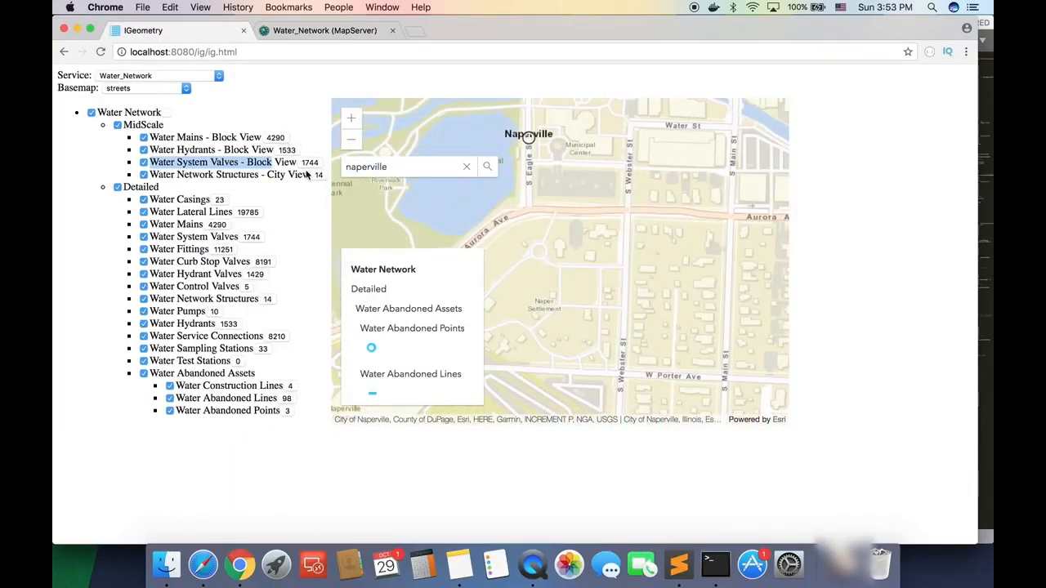
mouse_move(54, 415)
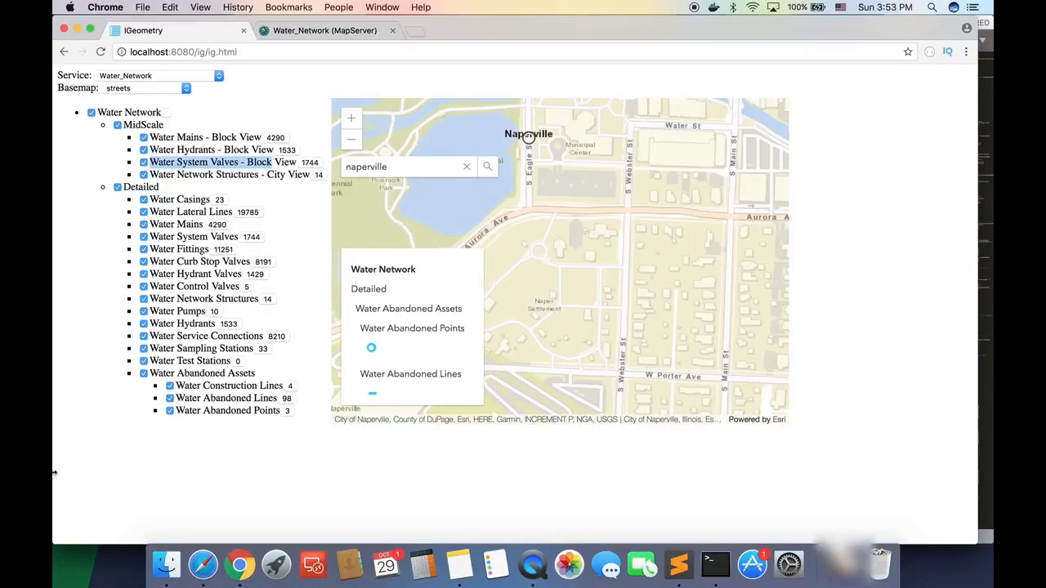
mouse_move(104, 497)
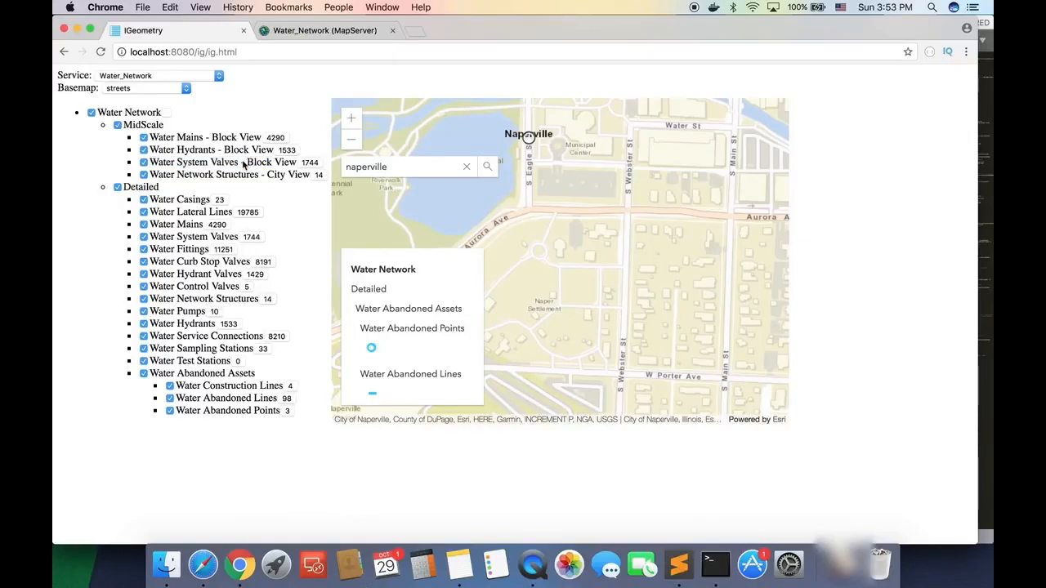
click(324, 31)
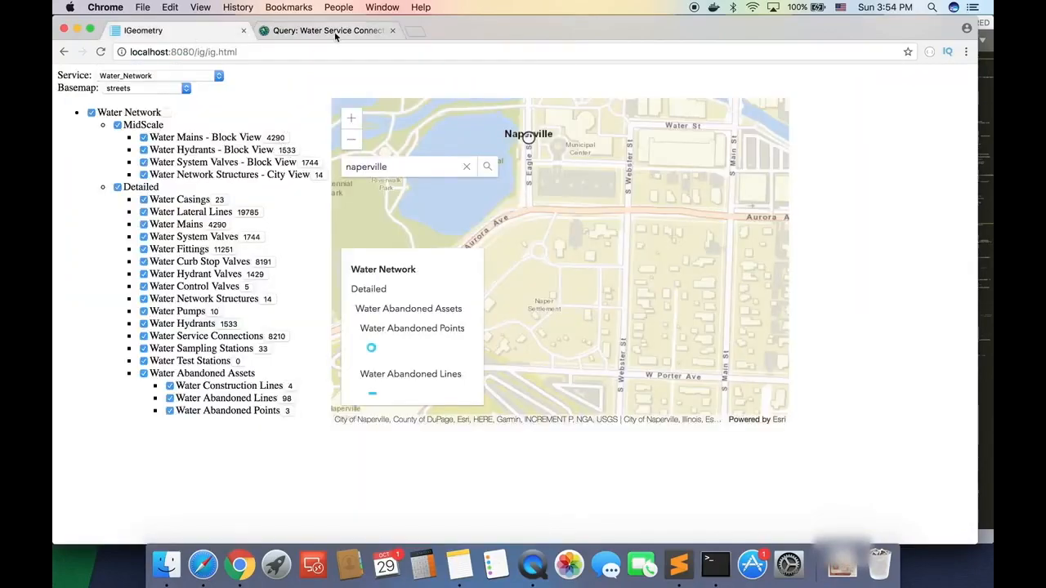
Step: Query Water Service Connections with Out Fields '*' and scroll through the JSON features
click(327, 31)
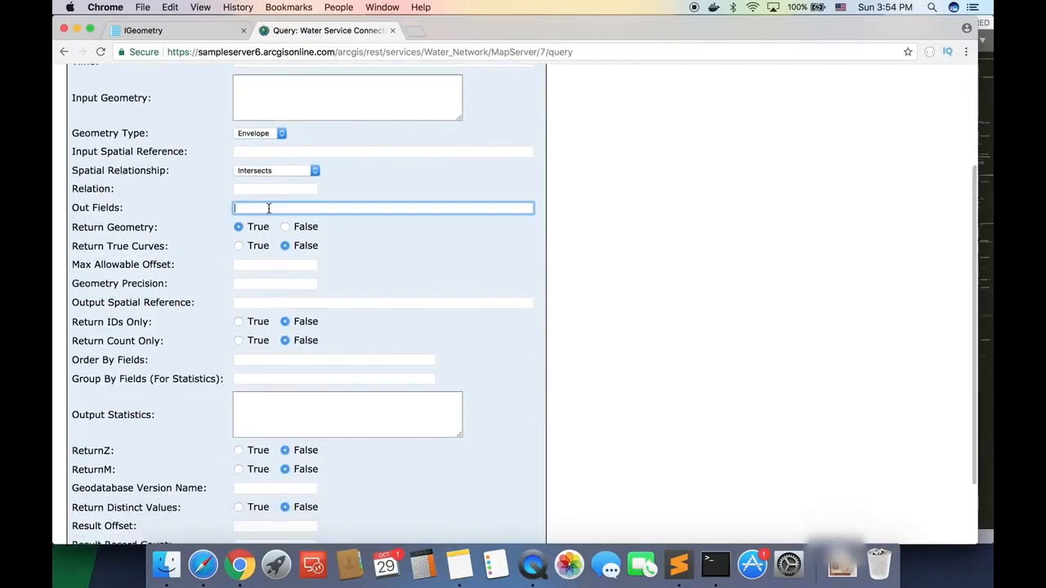
text(*)
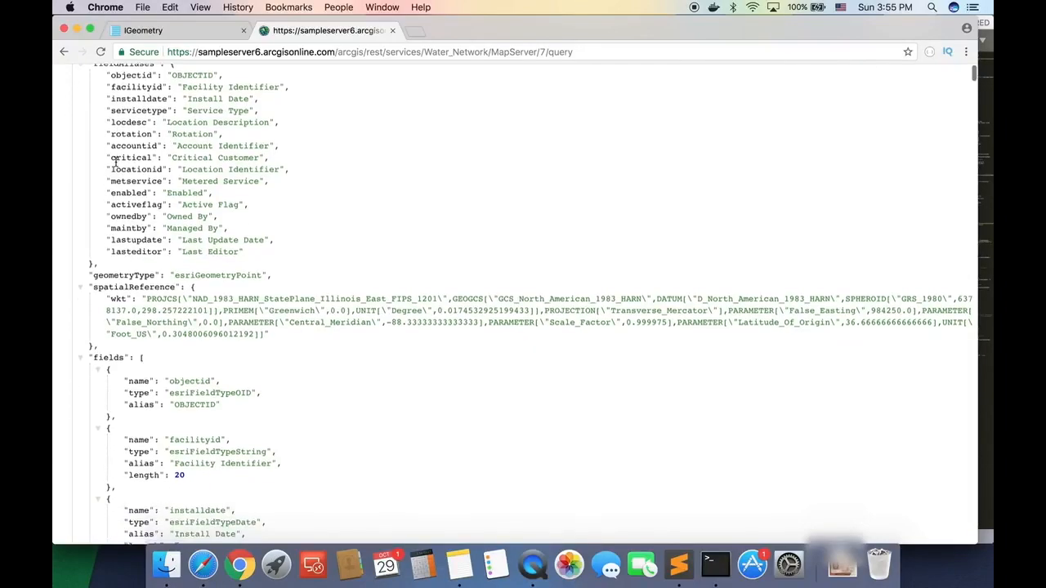
scroll(down, 3)
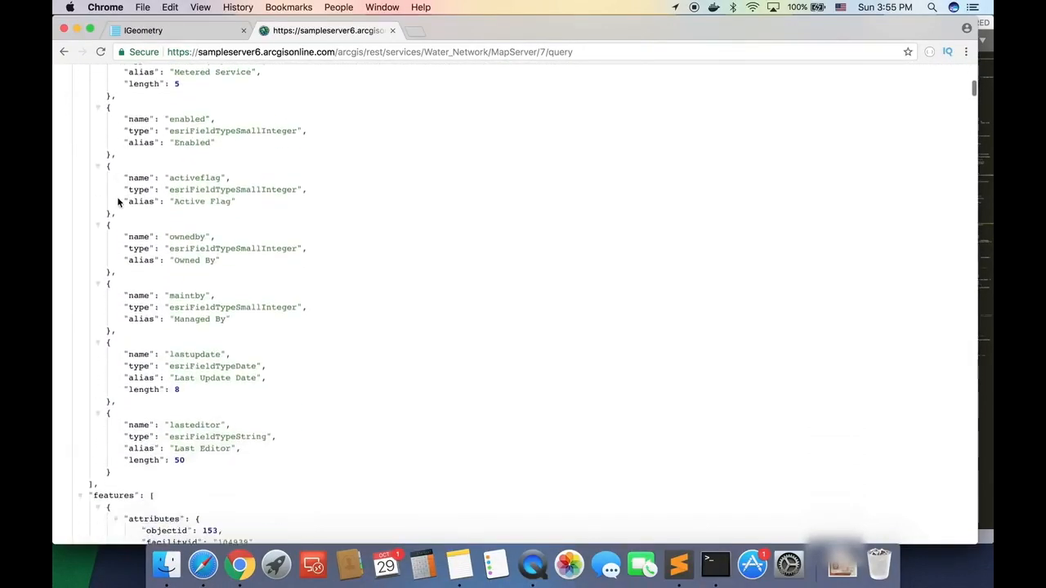
scroll(down, 3)
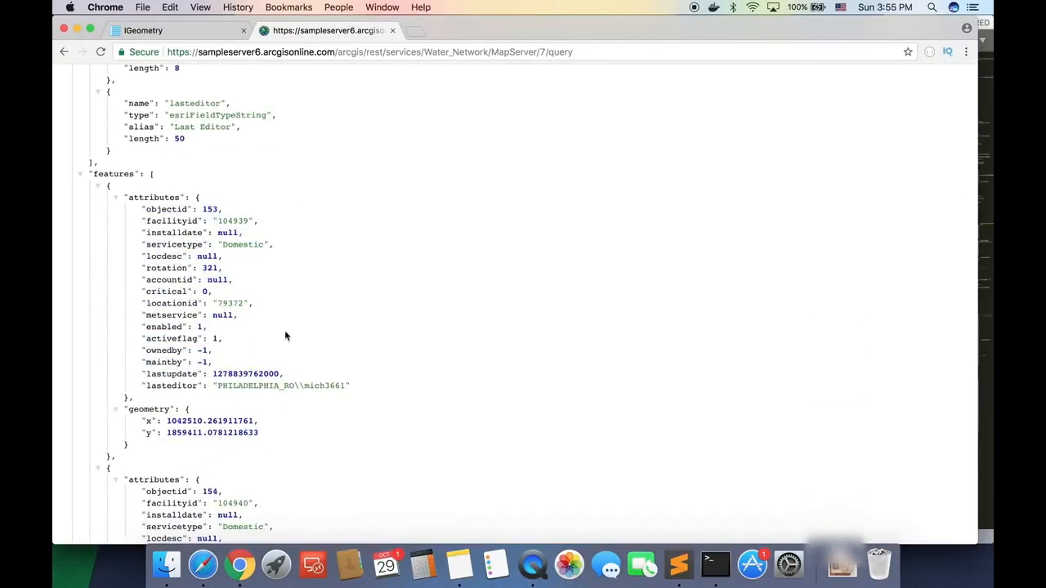
click(151, 30)
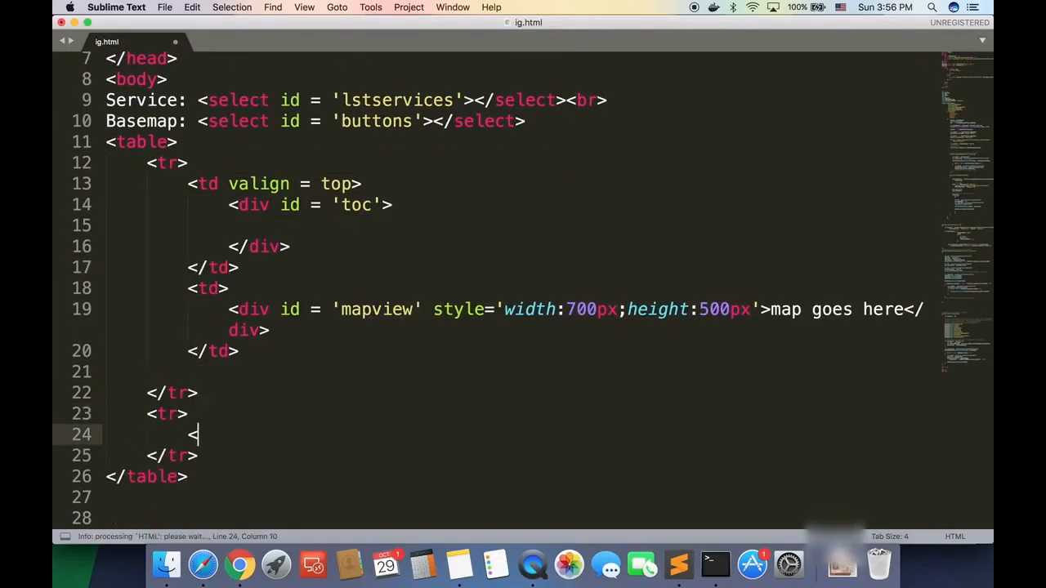
Step: Add a bordered colspan-2 cell with id 'attributetable' and a populateAttributesTable() stub
text(td colspan = 2></td>)
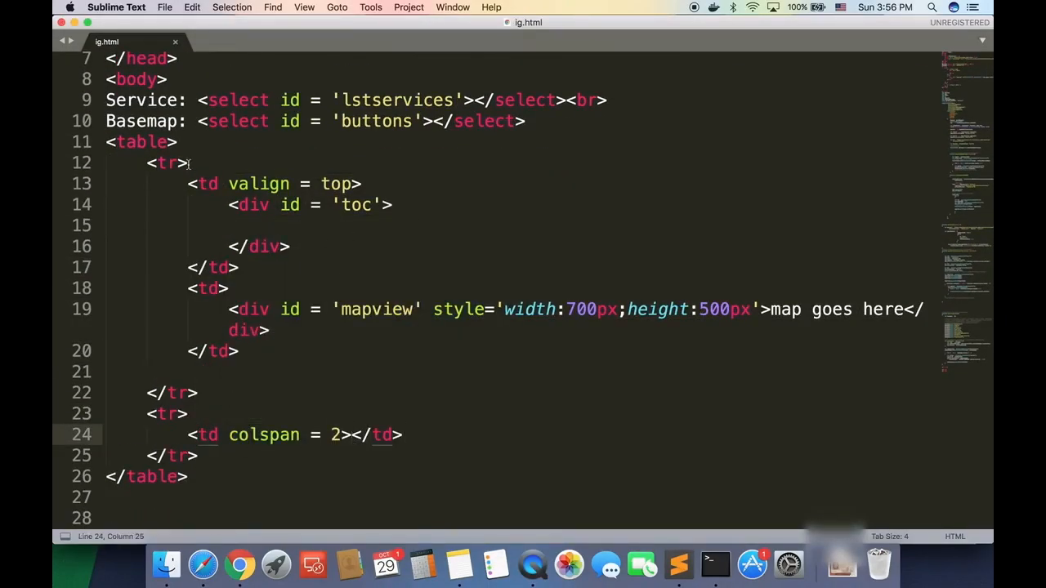
text(border = 1)
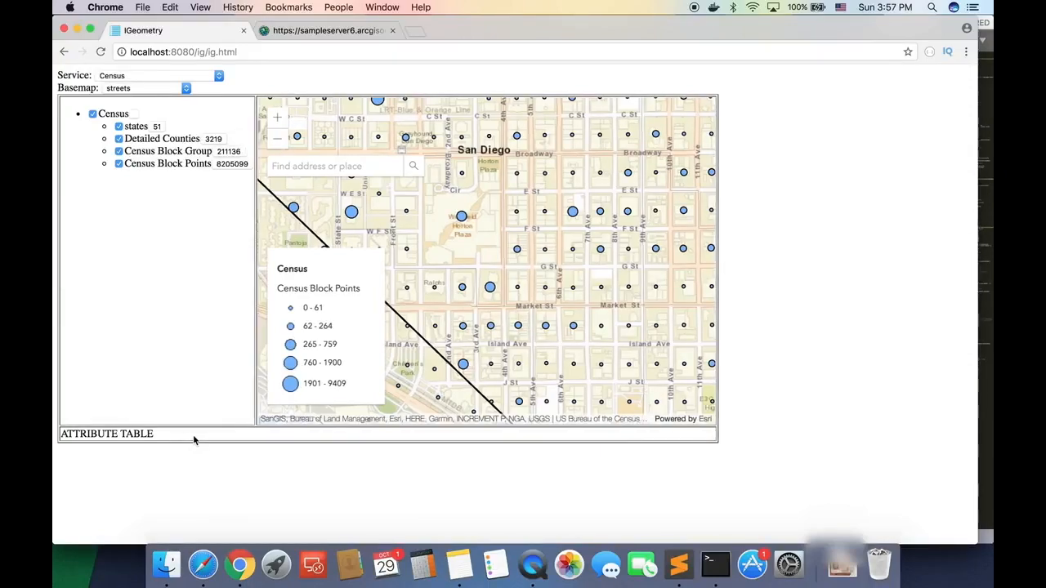
click(684, 561)
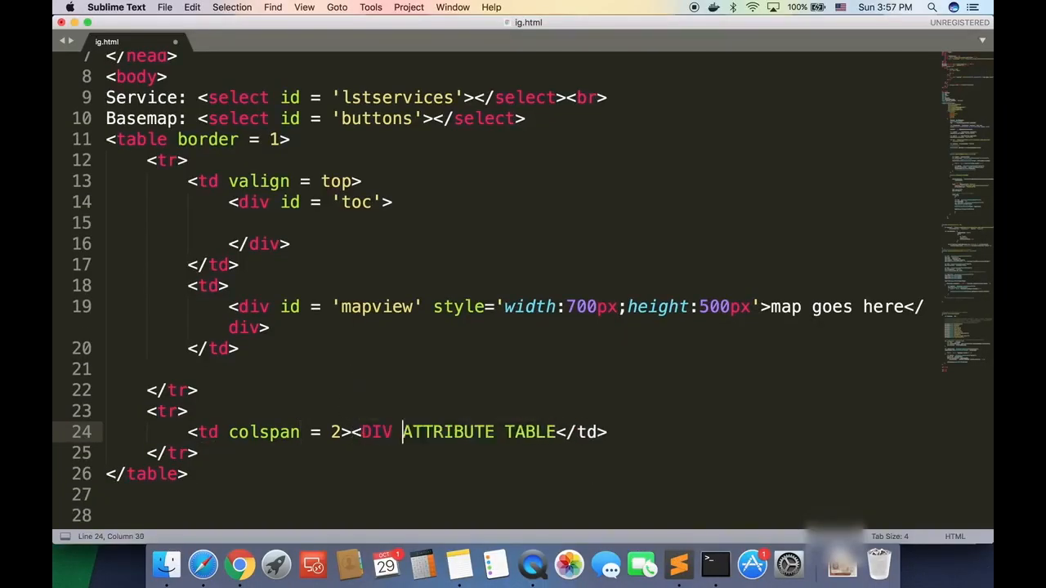
text(id = 'attributetable')
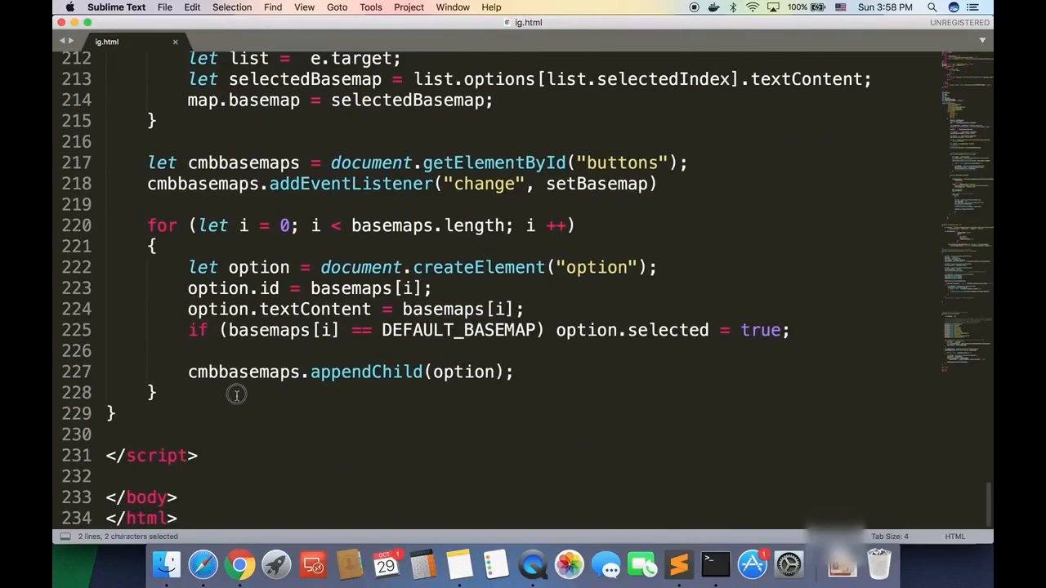
text(function populateAttributesTable())
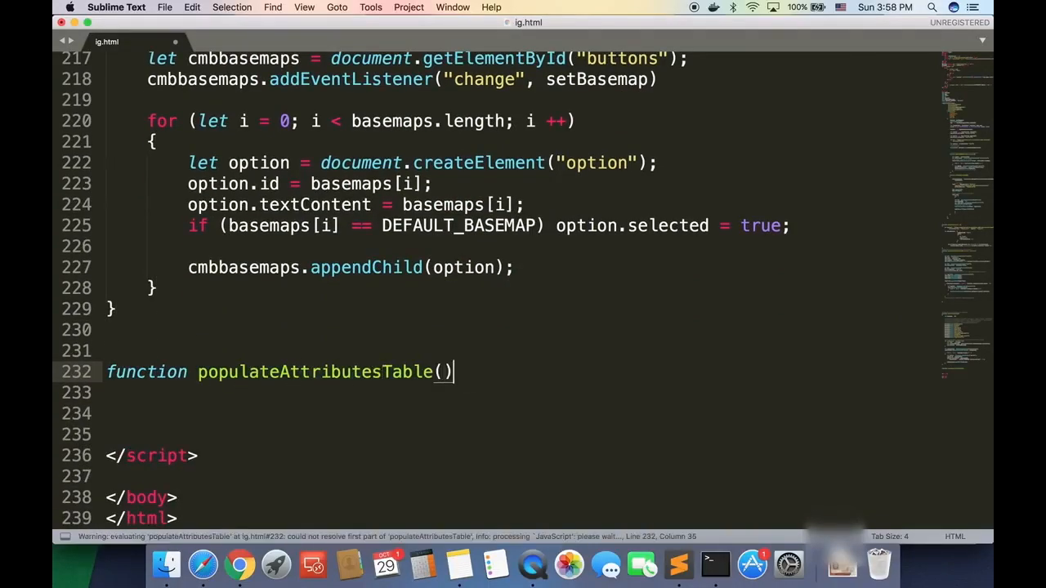
text(//populate the attribute of a)
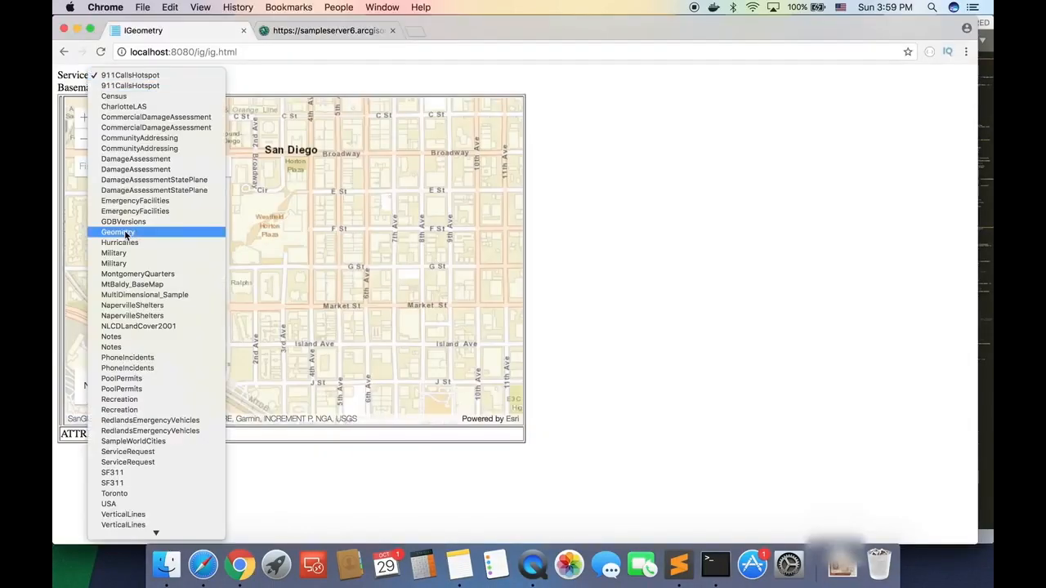
Step: Hook each Count button's click to populateAttributesTable, commented 'on click, open the attribute table'
click(134, 200)
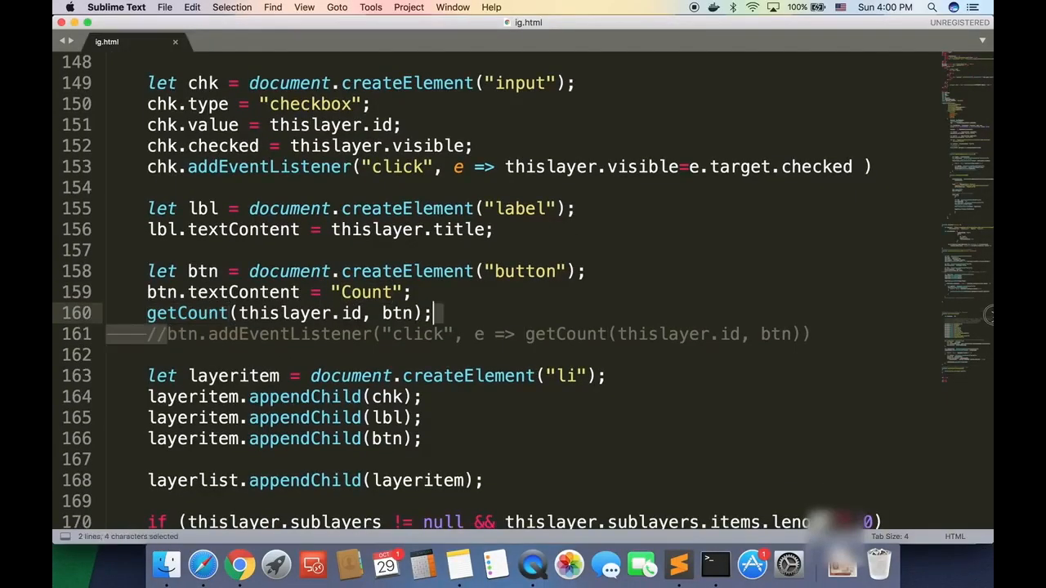
scroll(down, 3)
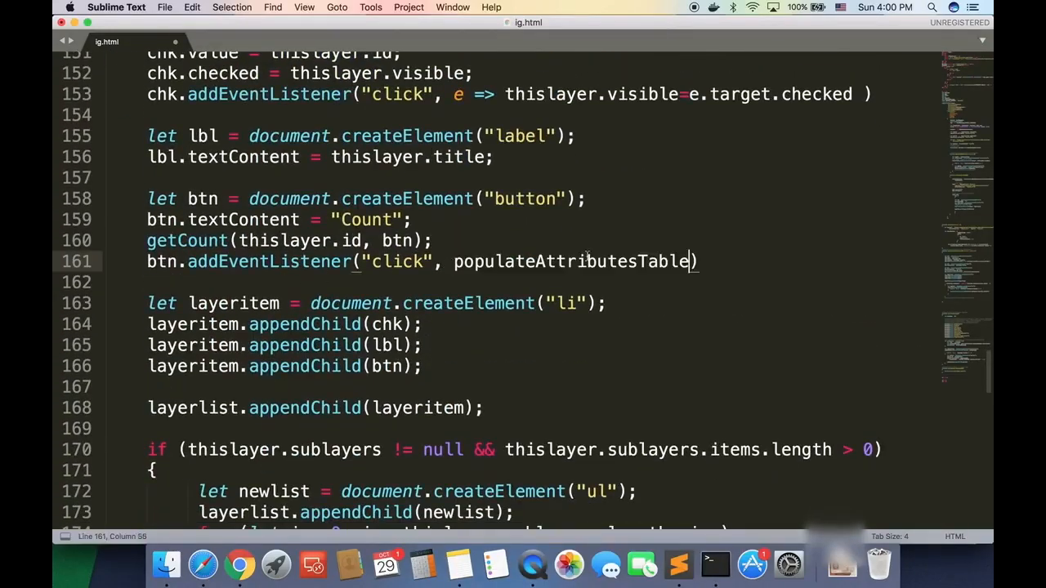
text(//on click, open the attribute table)
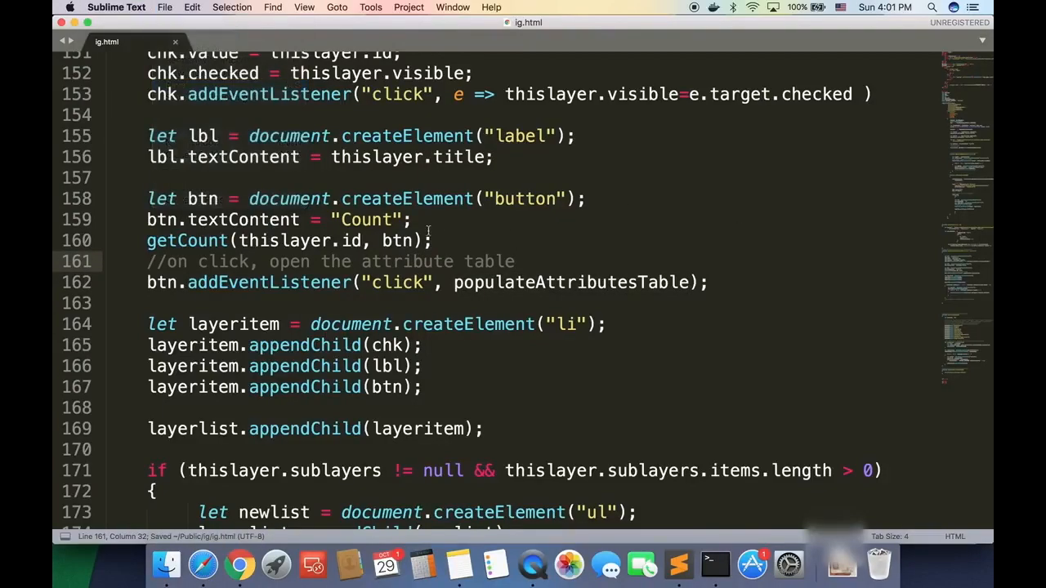
click(237, 564)
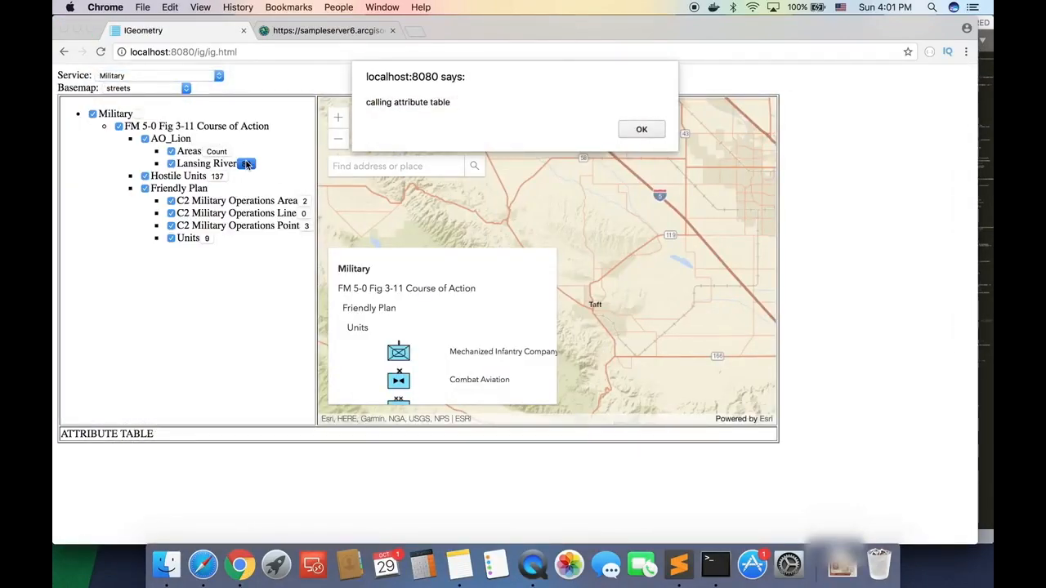
Step: Dismiss the alert and add btn.layerid = thislayer.id above the click listener
click(640, 129)
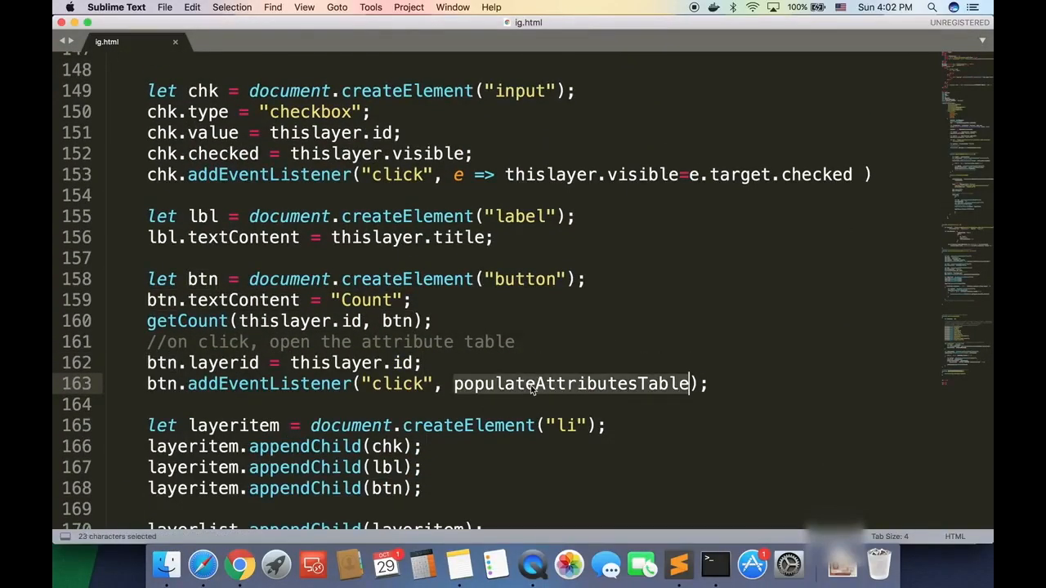
scroll(down, 3)
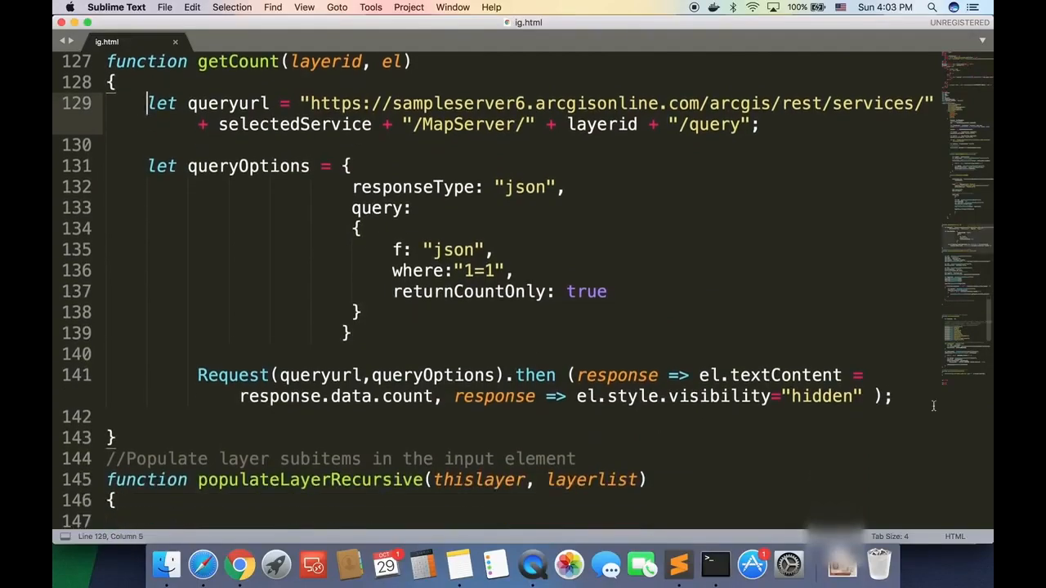
scroll(down, 3)
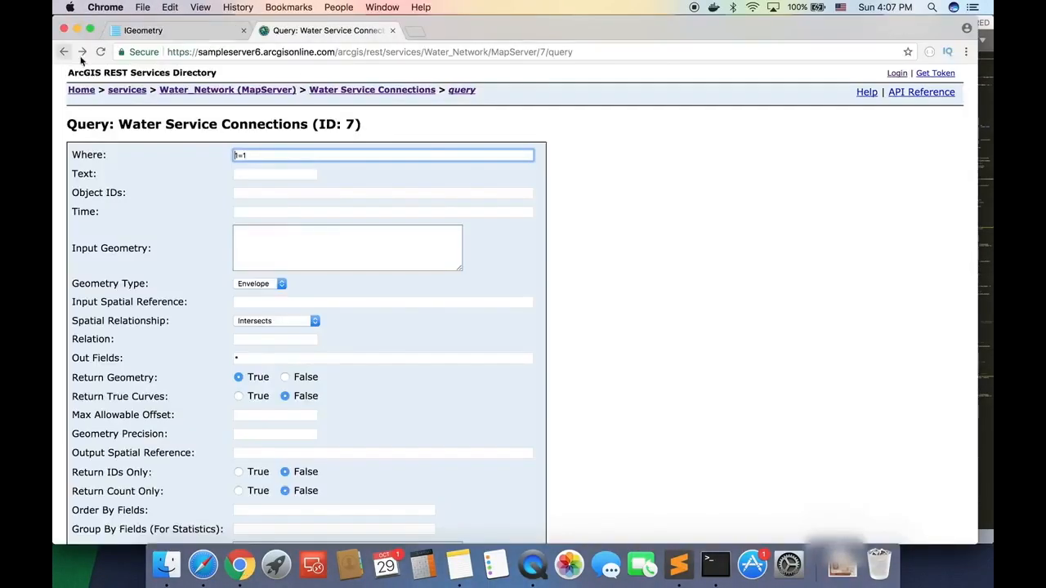
Step: Adapt the pasted getCount query in populateAttributesTable to return ten records with all fields
right_click(106, 289)
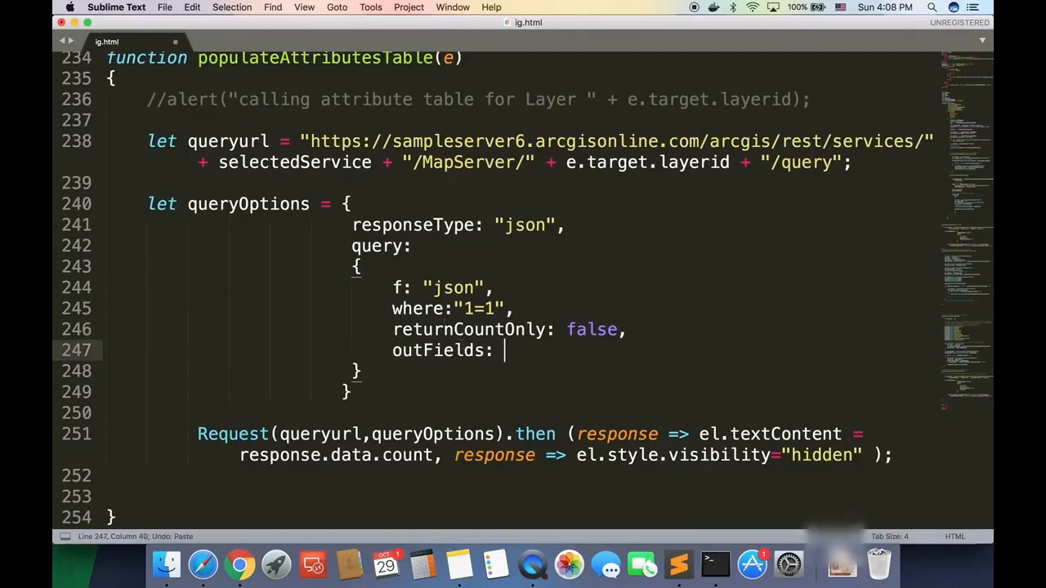
click(240, 564)
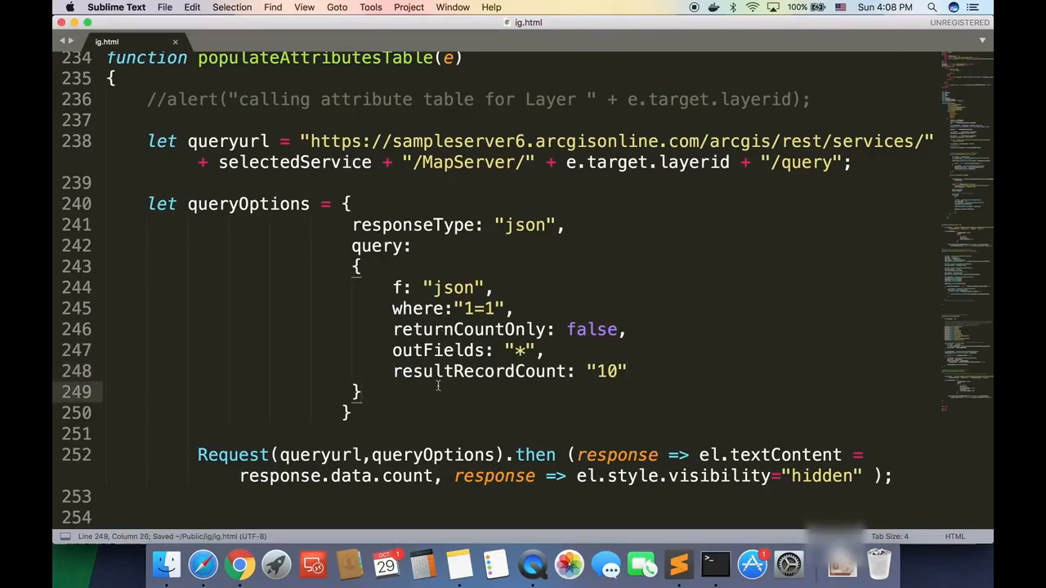
scroll(down, 3)
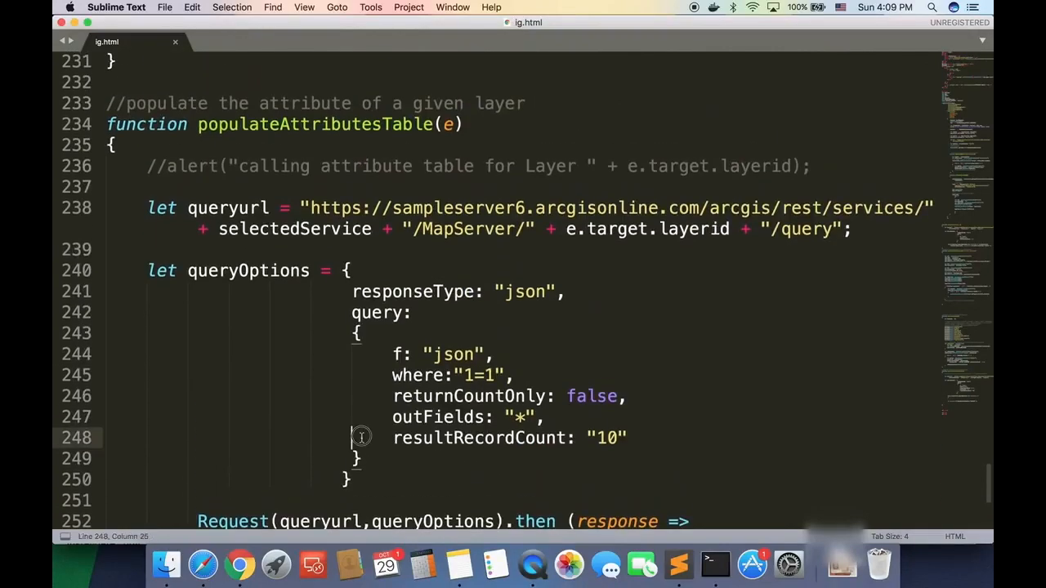
text(let attributetable =)
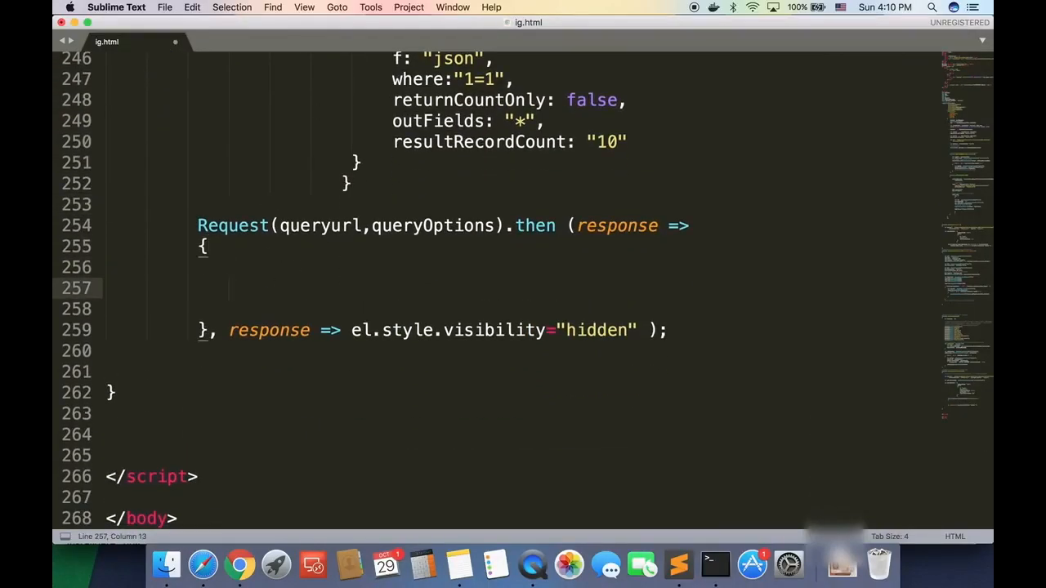
Step: Rerun the Water Service Connections query in the browser to inspect feature records
click(239, 568)
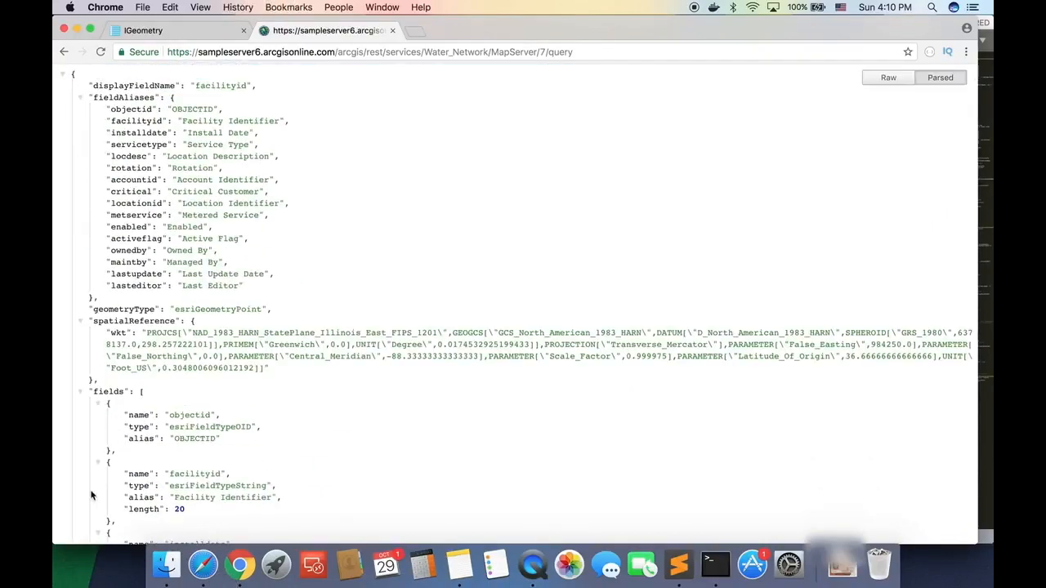
click(155, 132)
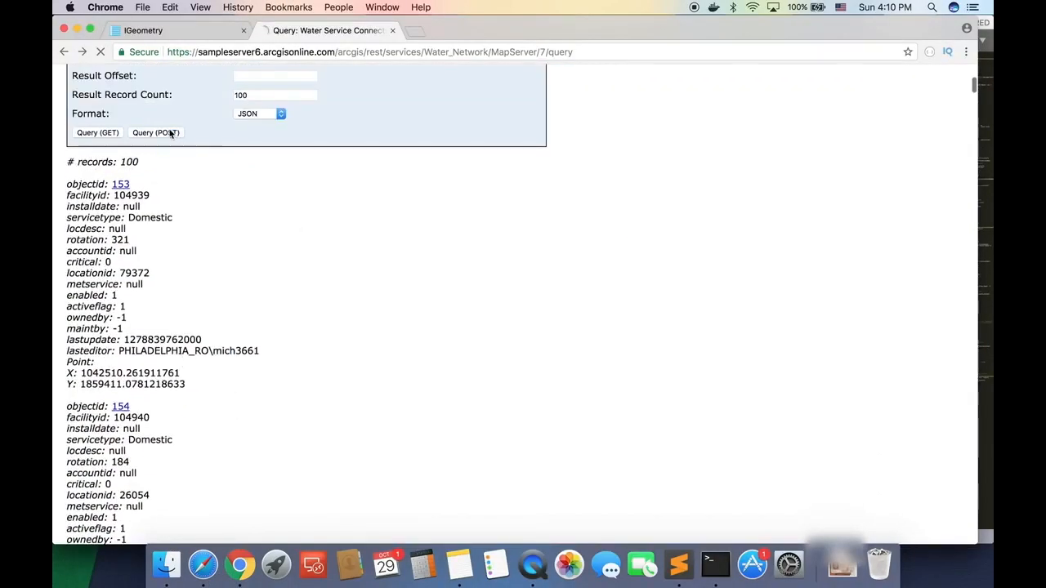
click(142, 30)
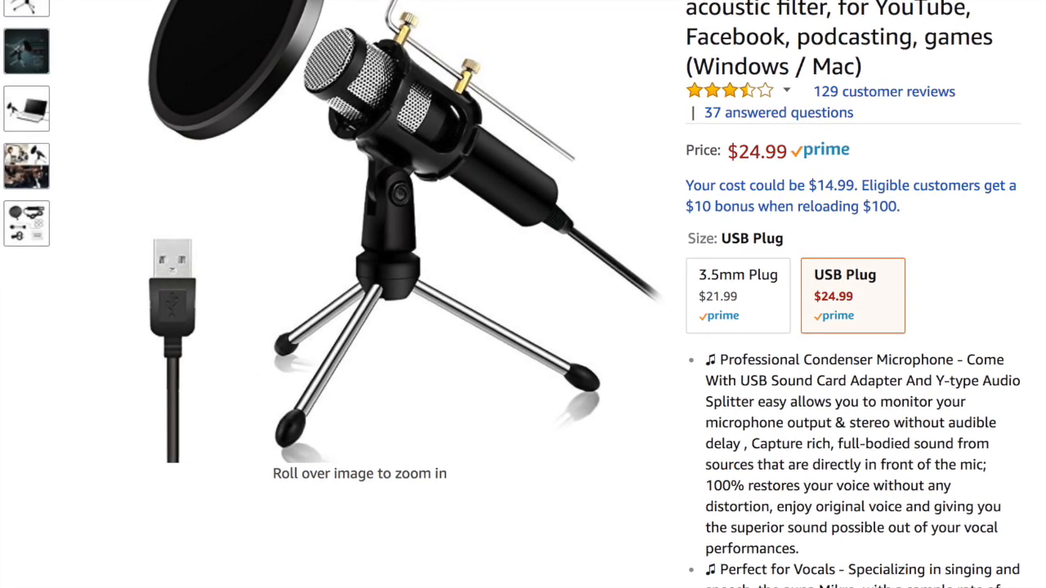
Step: Scroll the IGeometry map page showing Water_Network layer counts and the attribute table row
scroll(down, 3)
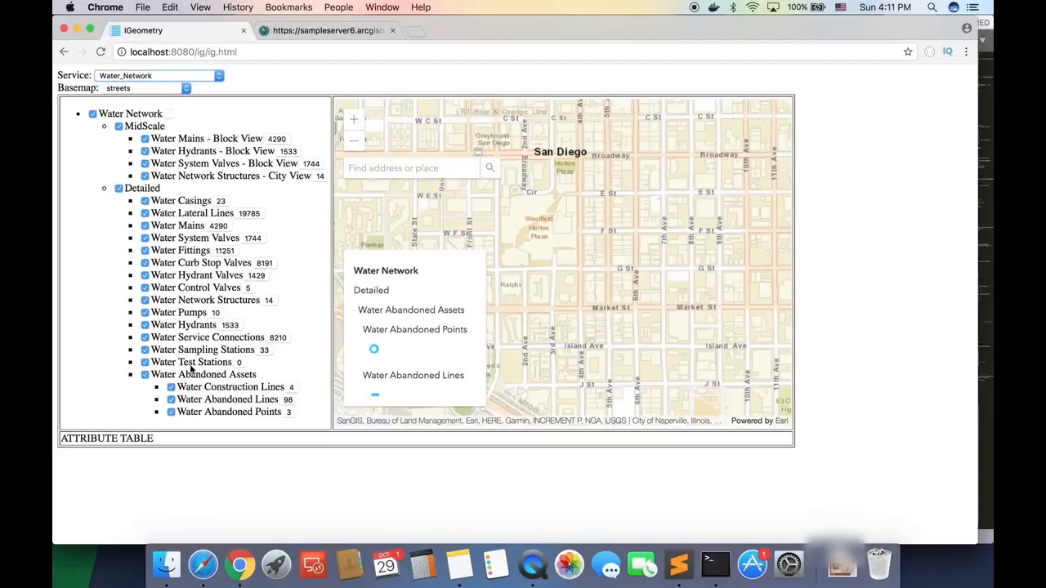
Step: Comment out the field-count alert and create table and tr header elements
click(335, 31)
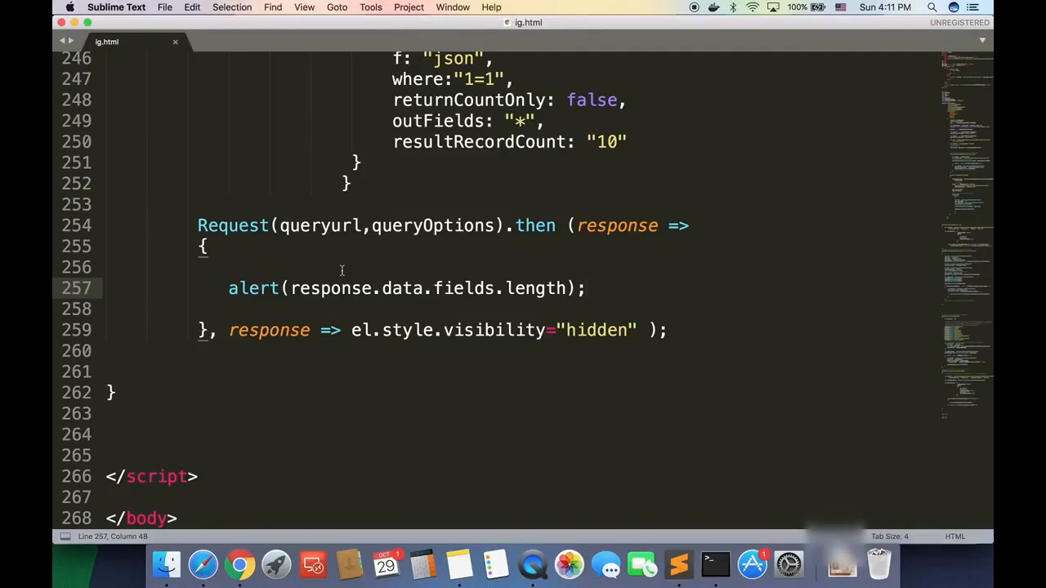
text(//)
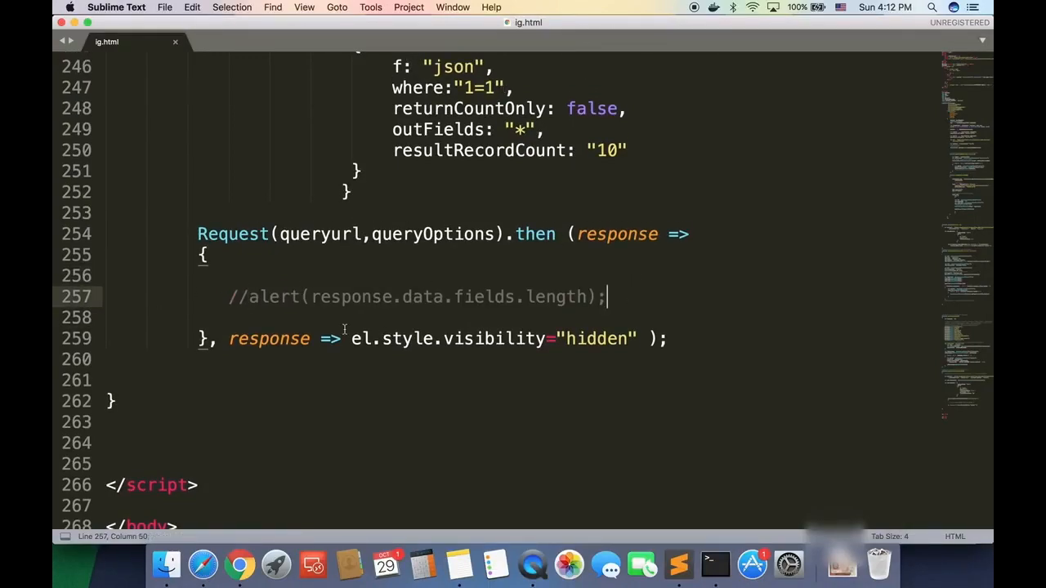
text(let table = documnet.c)
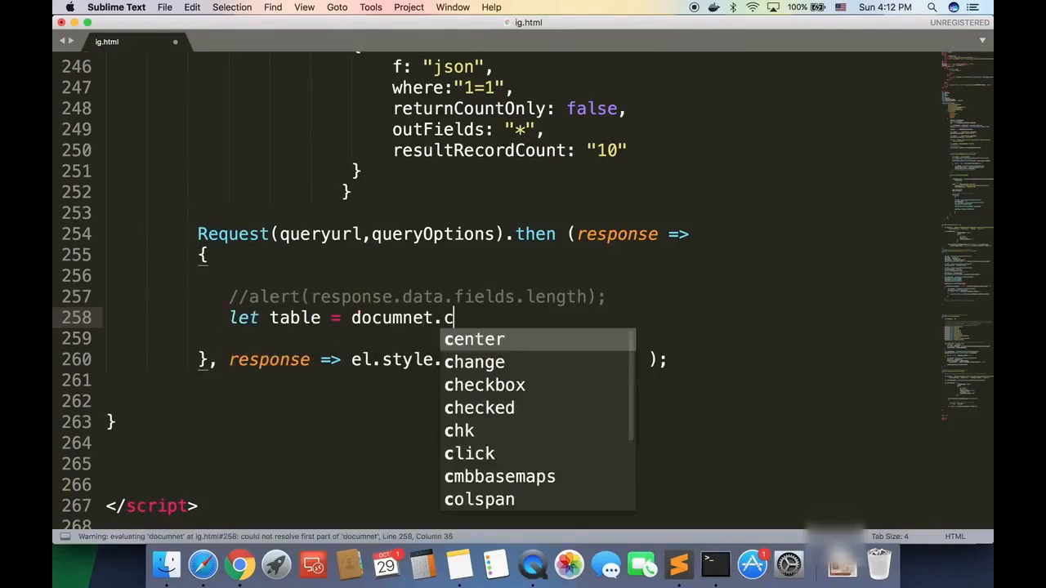
text(reateElement("table");)
click(519, 339)
text(let header = document.createElement()
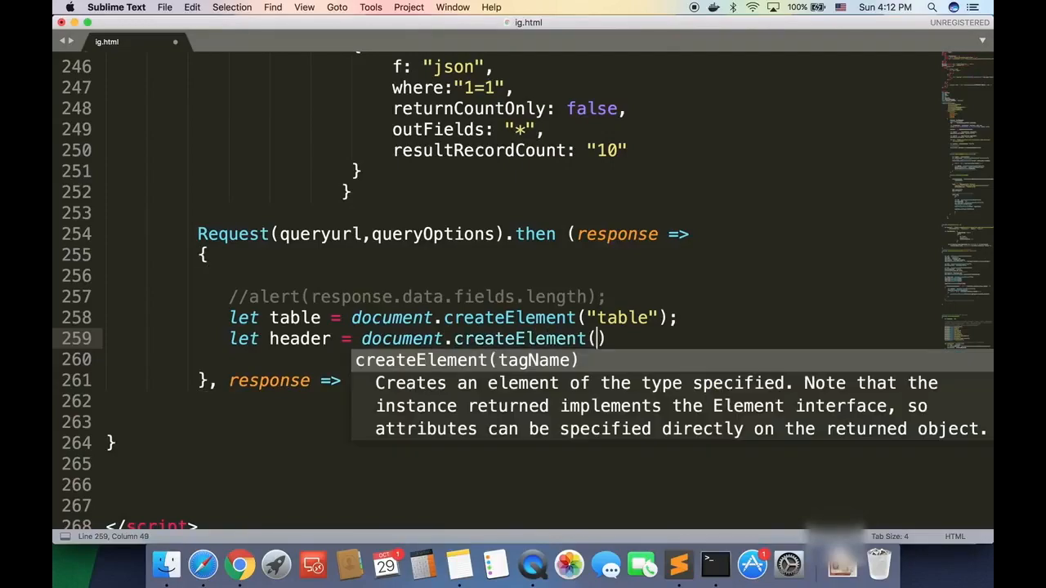
text("tr");)
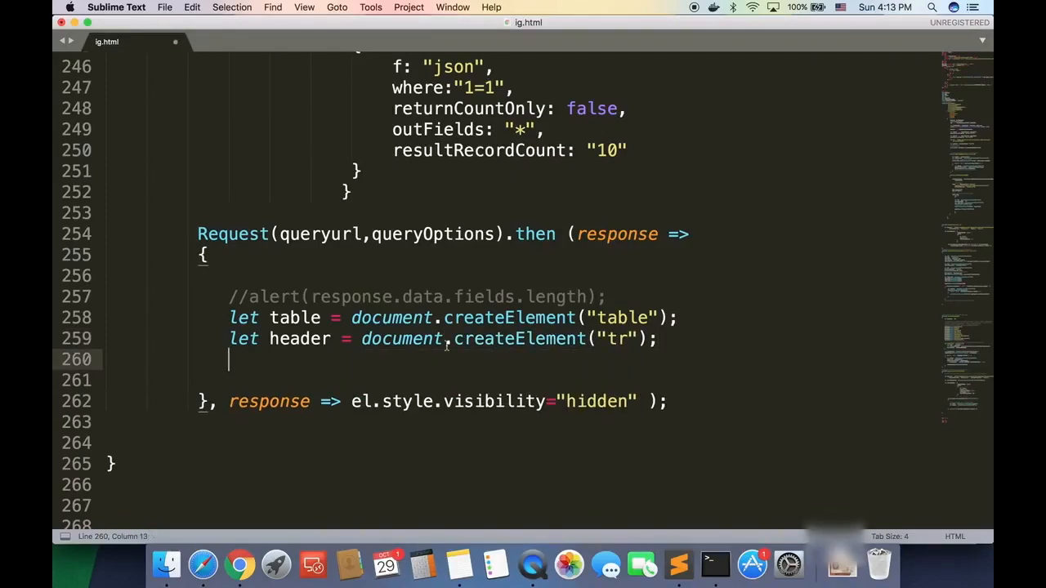
Step: Append the header row to the table and loop over response.data.fields, alerting each field
text(table.appendChild(header);)
text(for (let i = 0; i <)
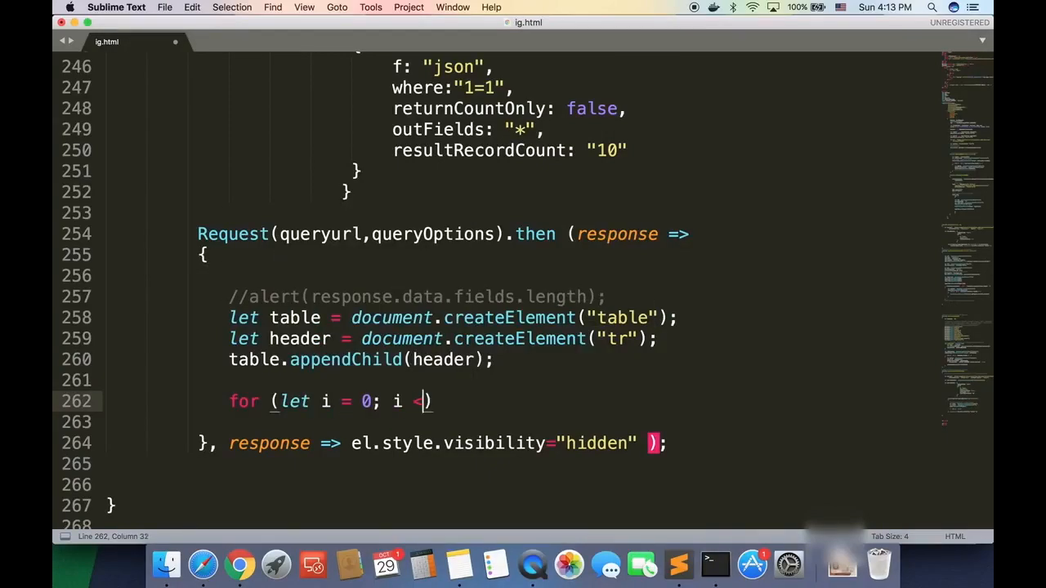
text(resposne.data.fields.length; i++)
text(alert()
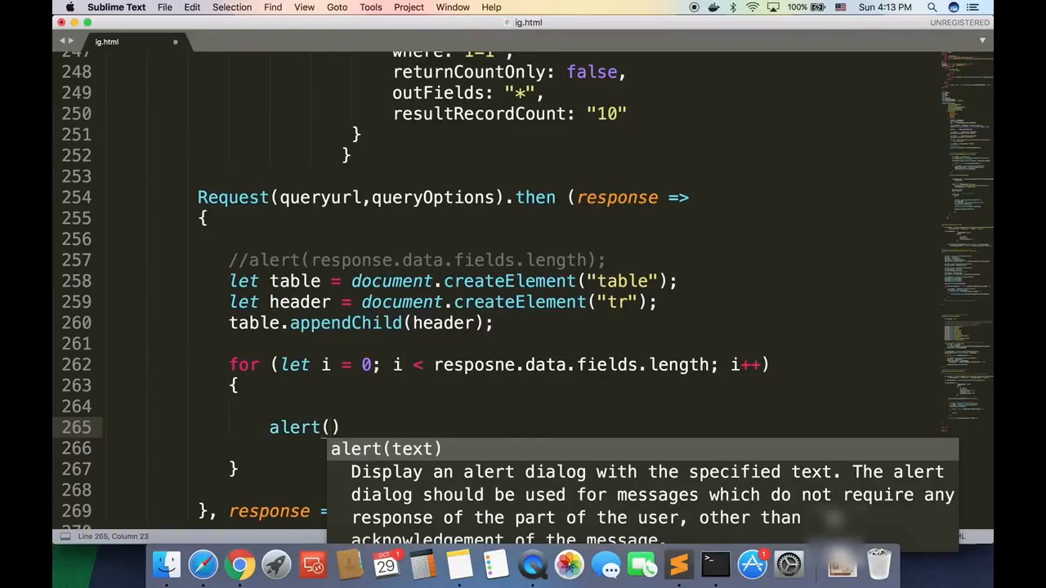
text(response.data.fields[i].)
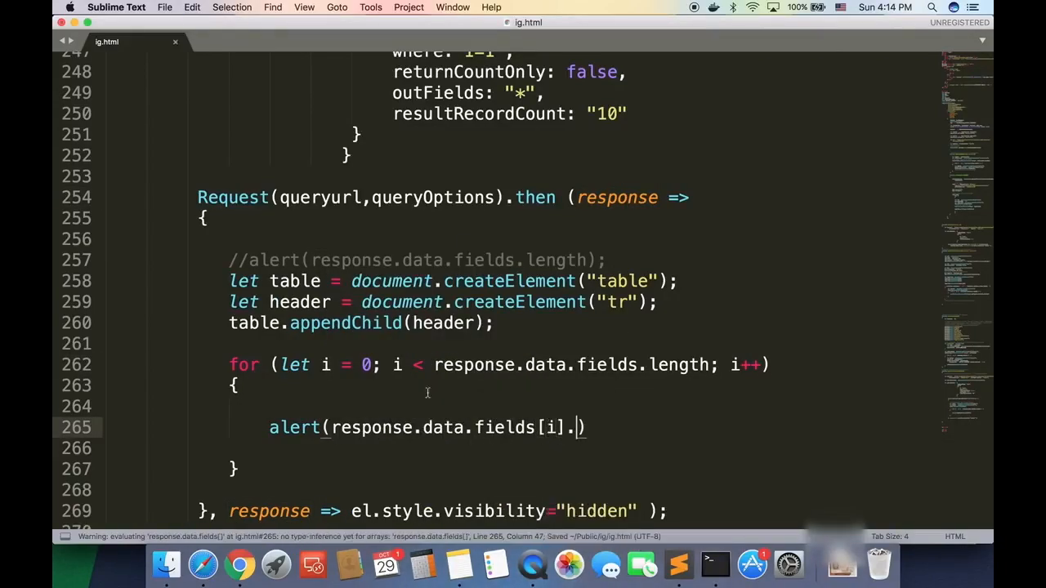
Step: Check the JSON fields array, test a layer in IGeometry, and dismiss the Location Description alert
click(237, 565)
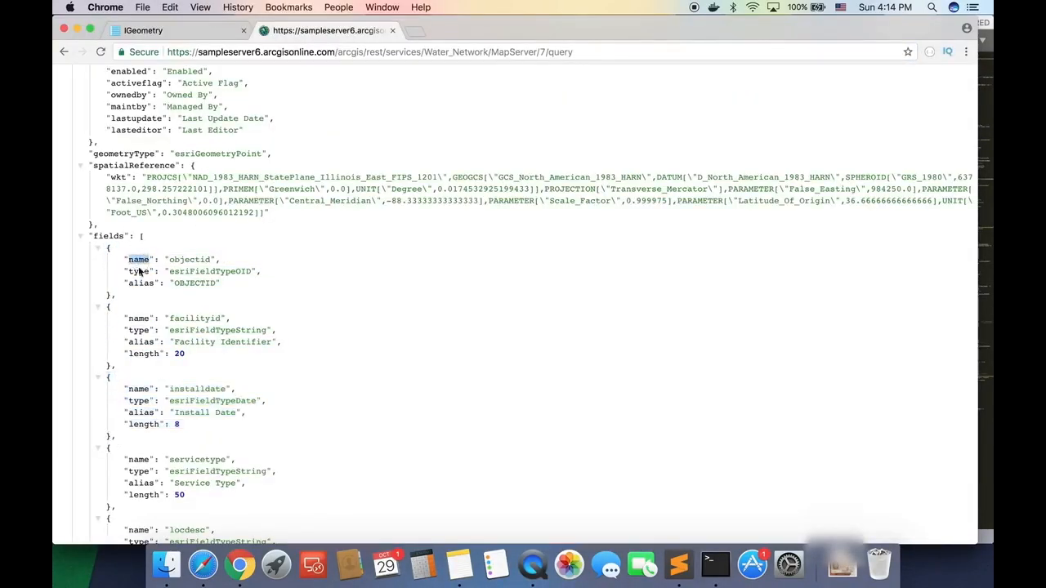
click(143, 31)
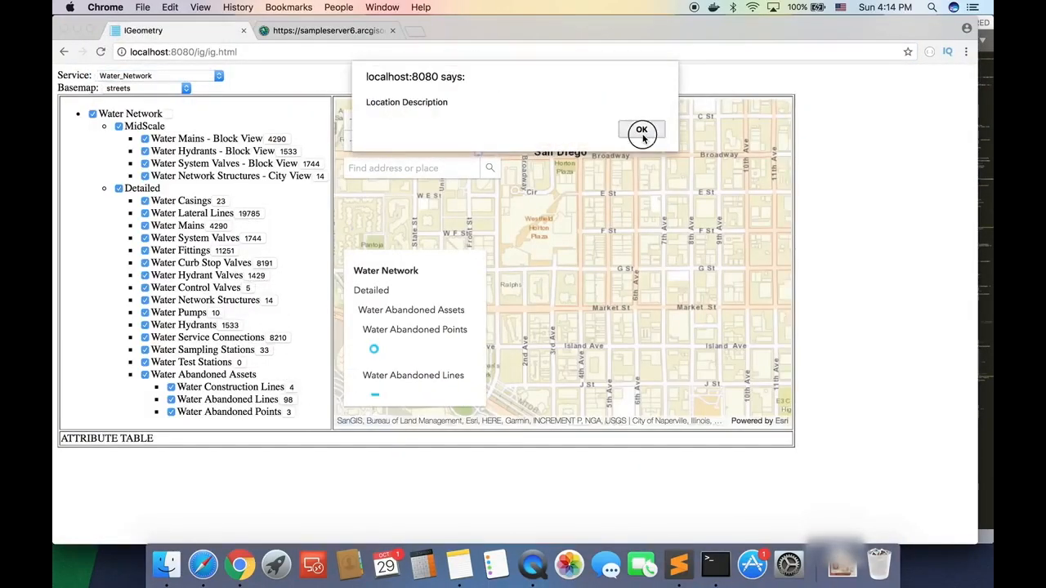
click(641, 130)
text(col)
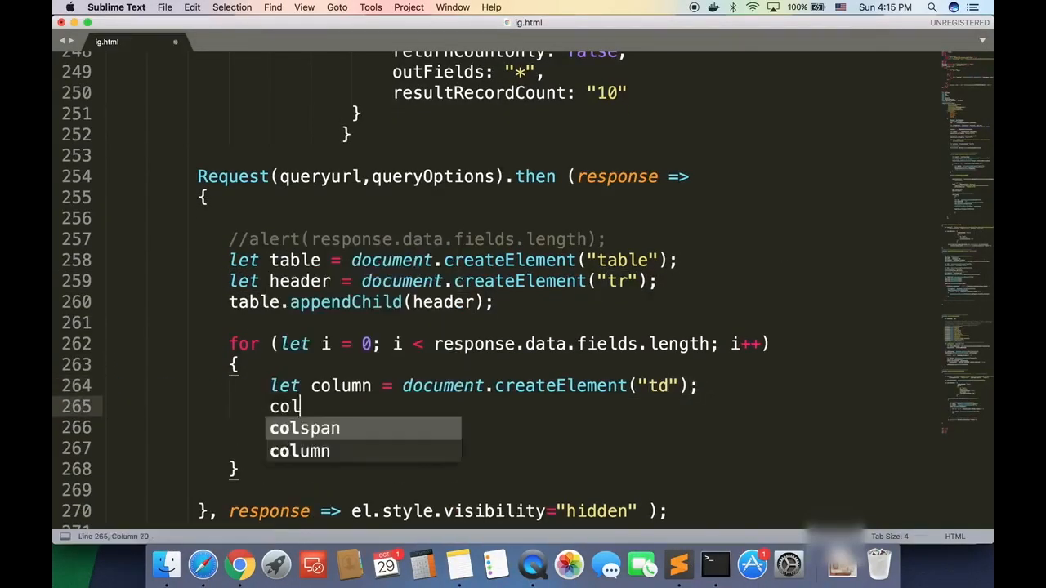
Step: Set each column's textContent to response.data.fields[i].alias and append it to the header
text(umn.textContent = response.data.fields[i].)
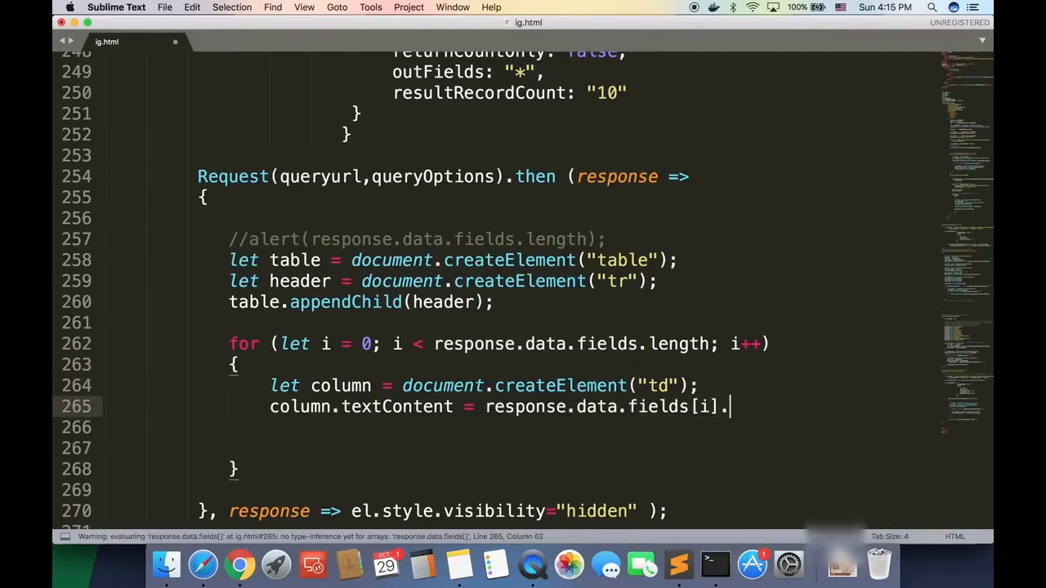
text(alias;)
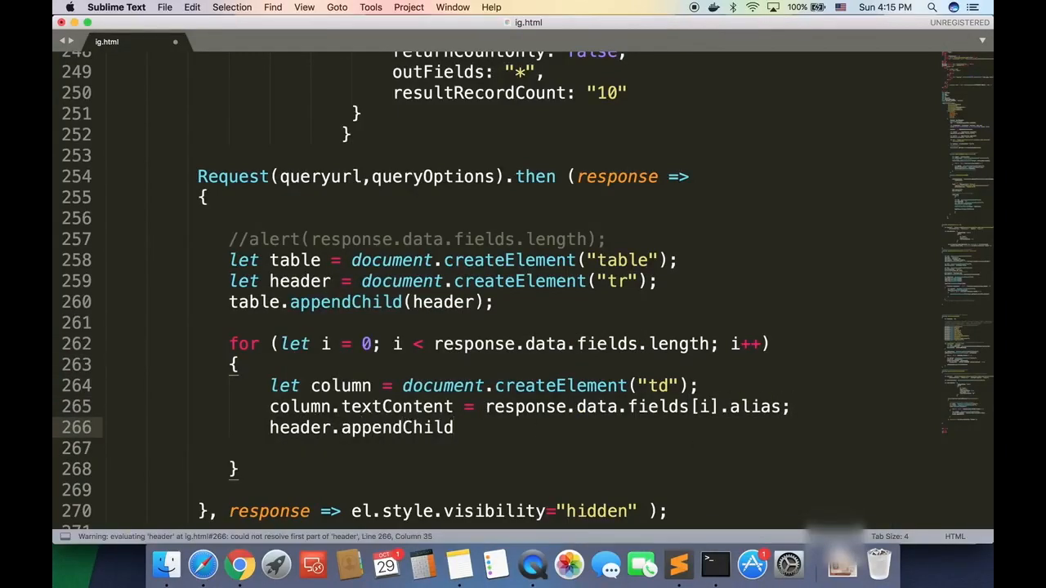
text((column);)
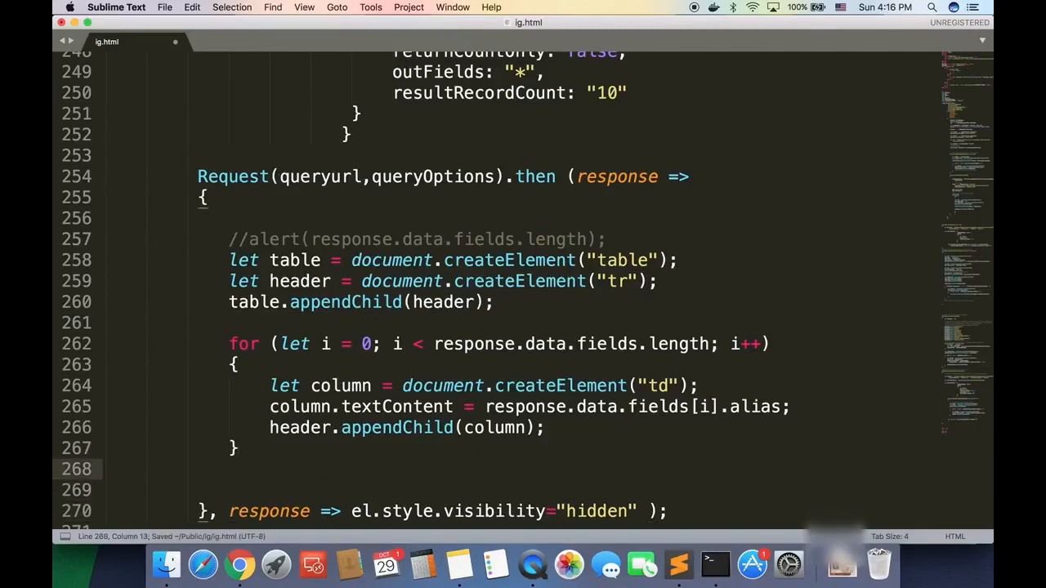
Step: Add attributetable.appendChild(table) after the field loop
double_click(300, 231)
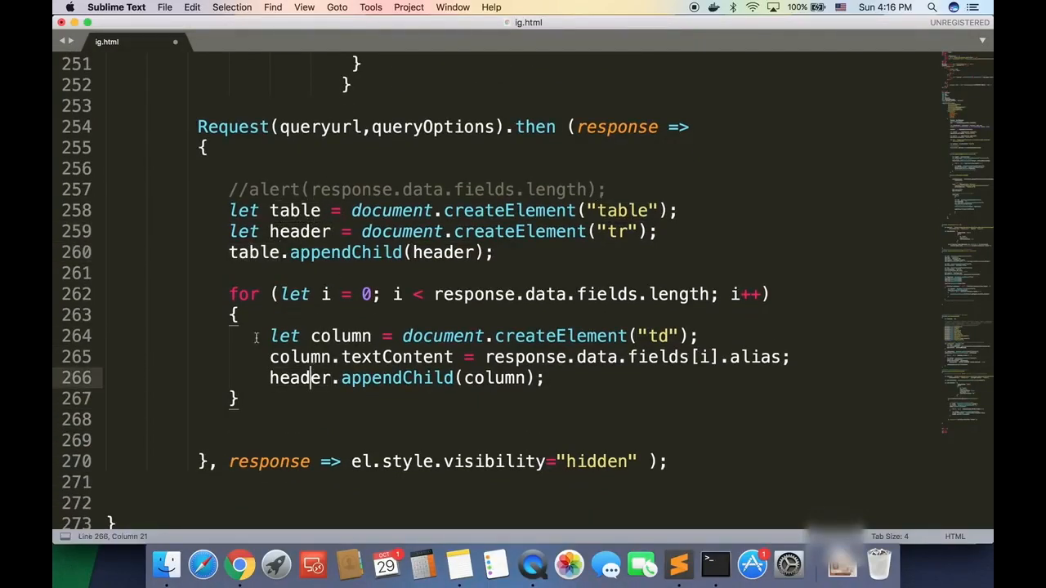
scroll(up, 3)
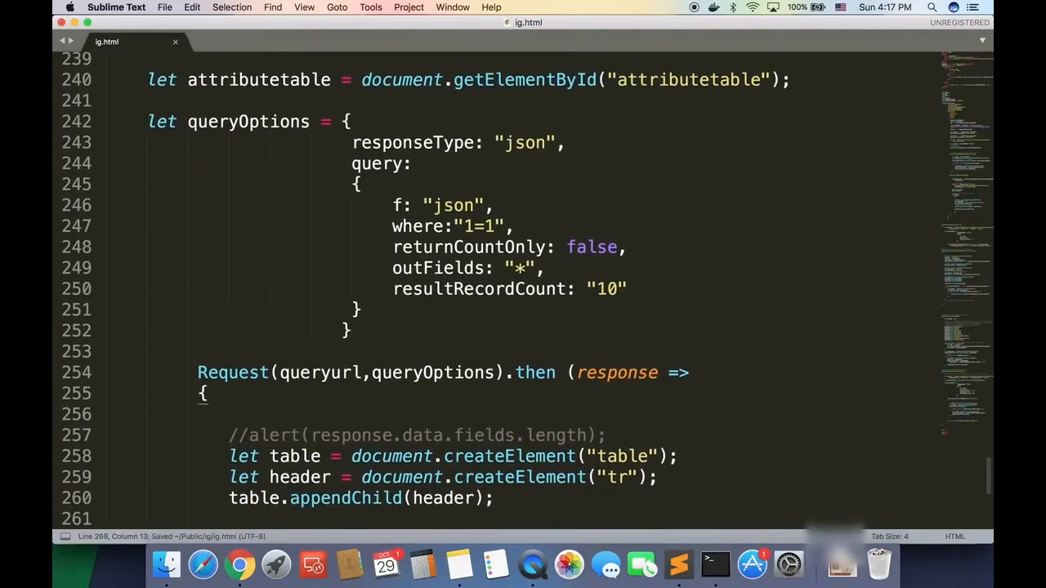
text(attributetable)
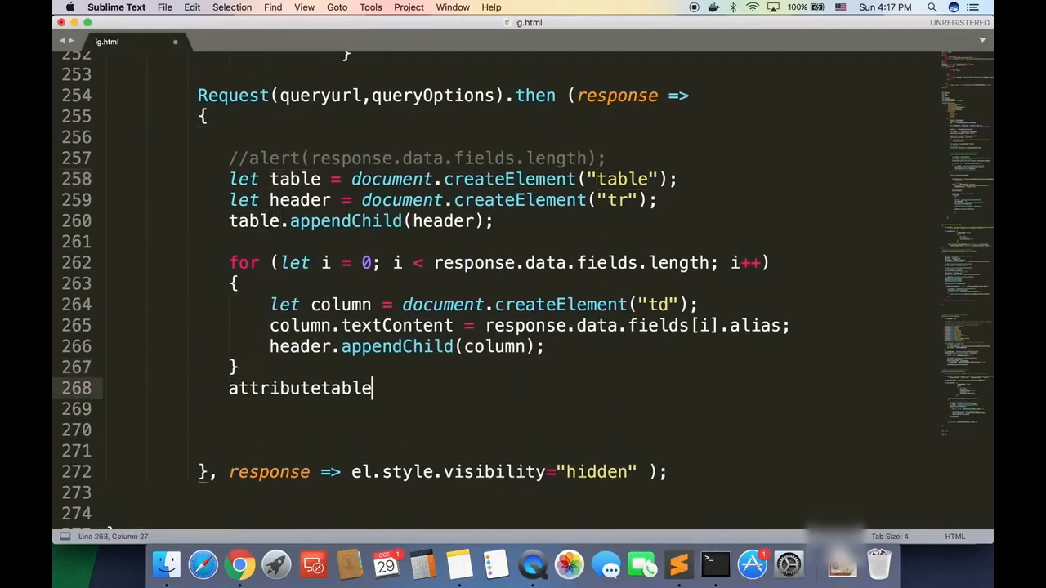
text(.appendChild())
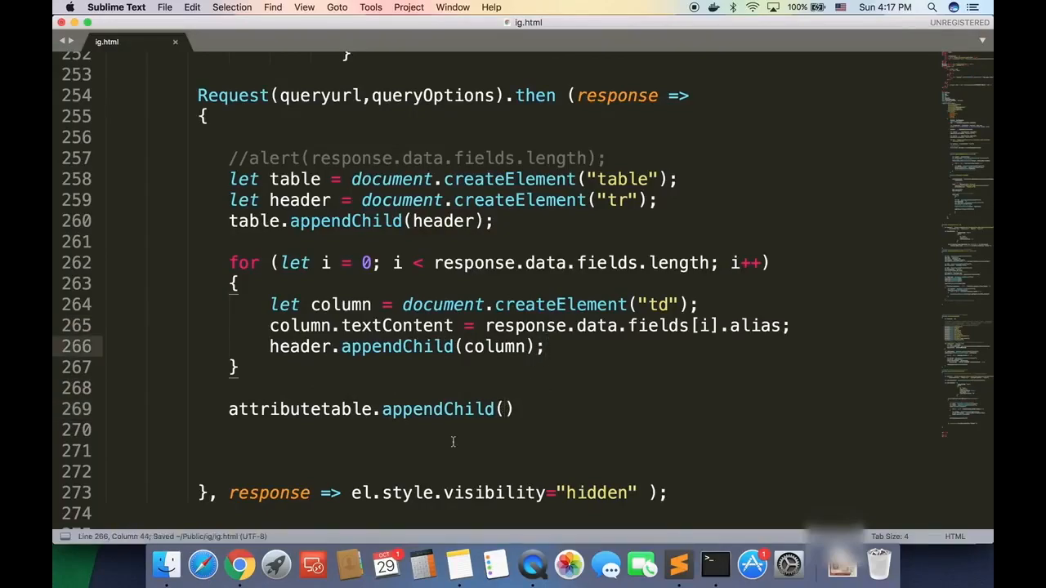
text(table;)
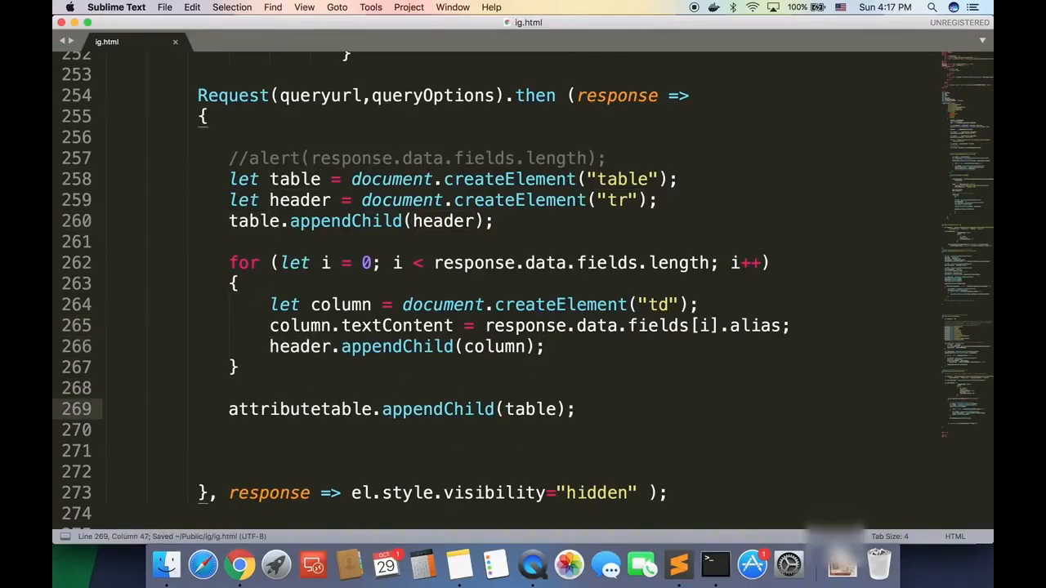
click(238, 566)
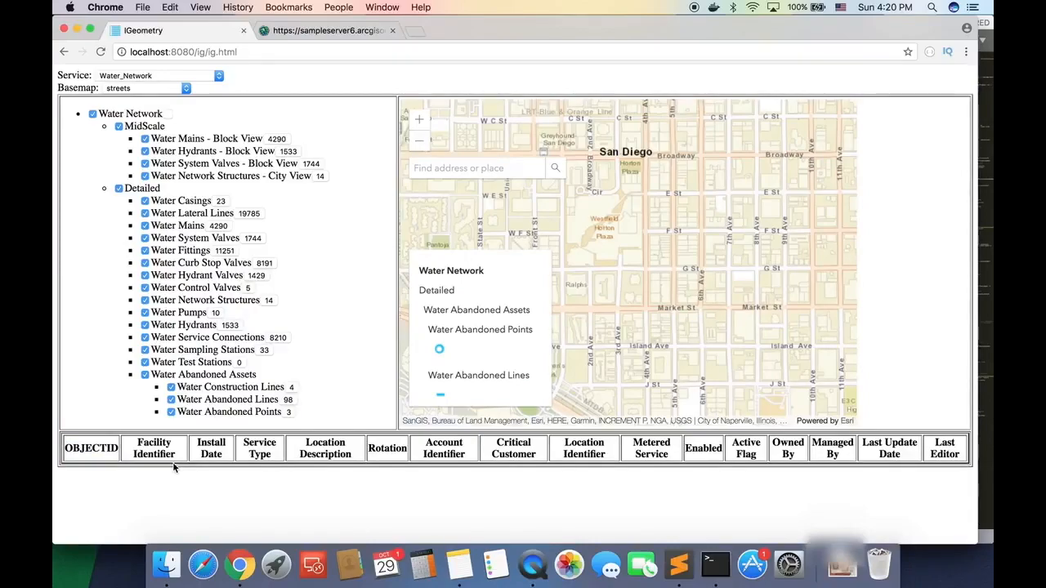
Step: Refresh localhost:8080/ig/ig.html to see the field-name header row below the map
click(192, 213)
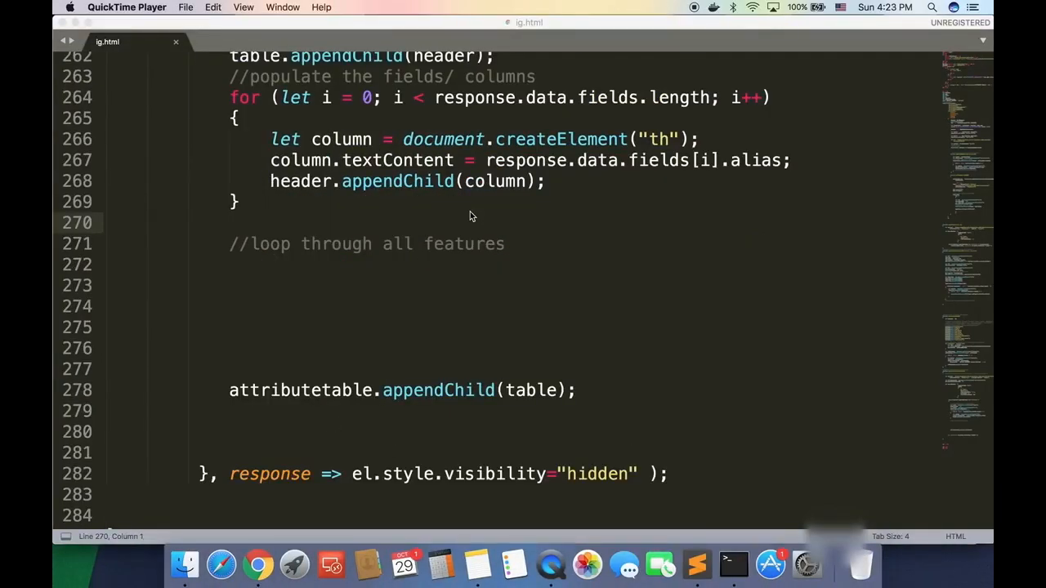
Step: Create a row with document.createElement("tr") and append it to the table above the feature loop
click(260, 562)
text(for (let j ))
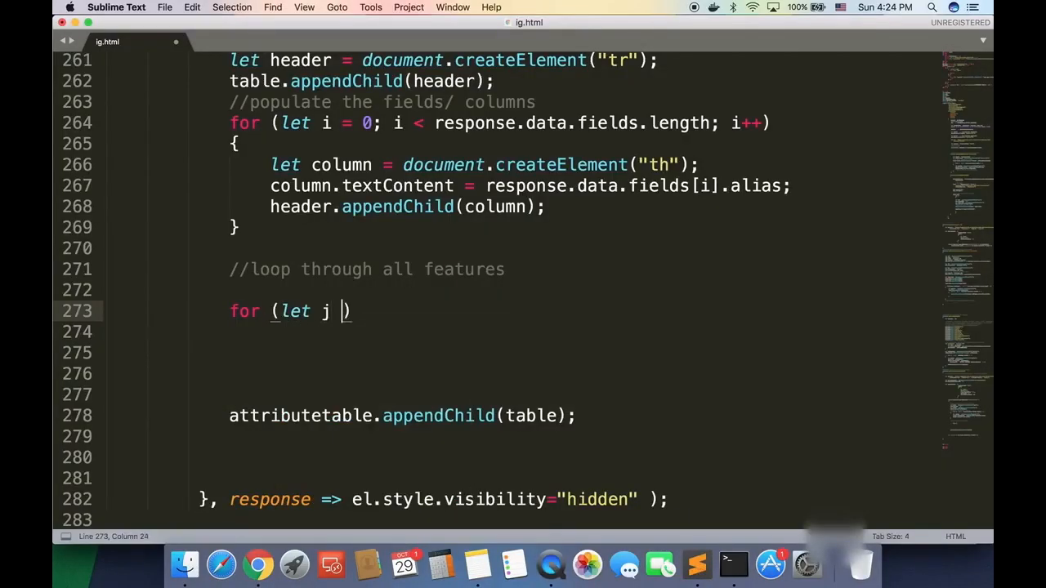
click(256, 563)
text(= 0; j < response.data.features.length; j++)
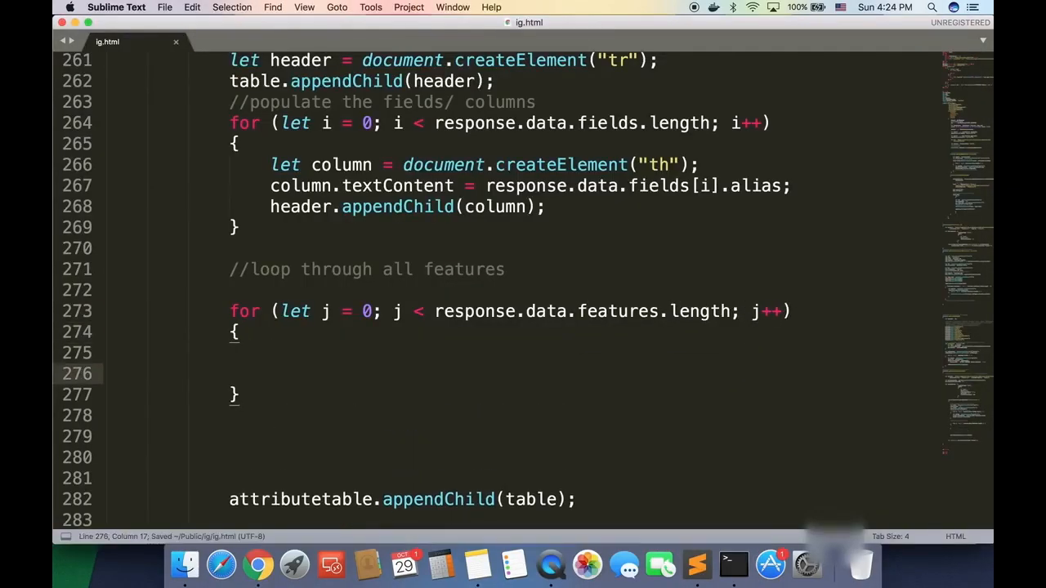
click(334, 290)
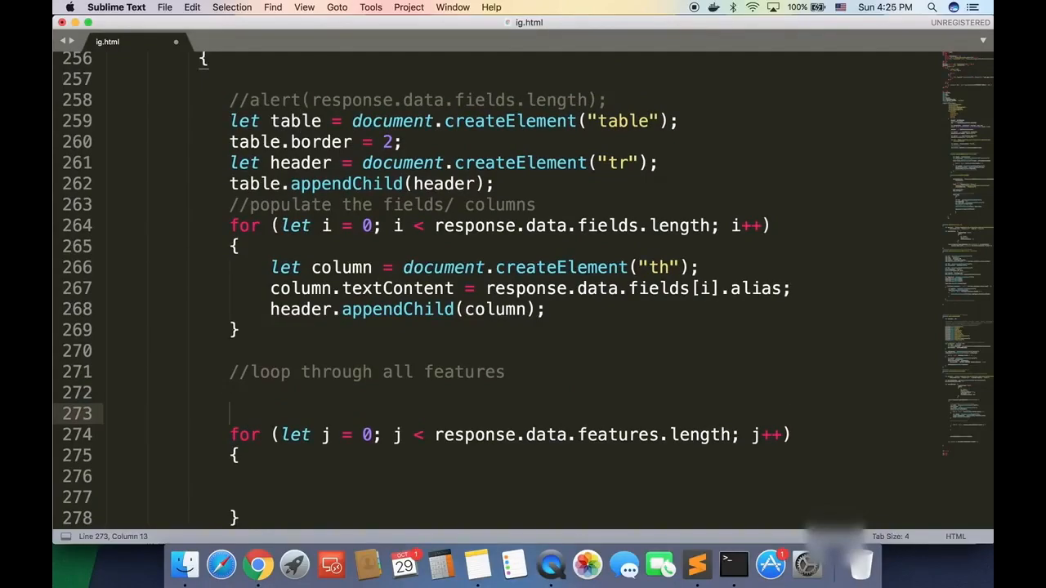
text(let row = document.createElement("tr");)
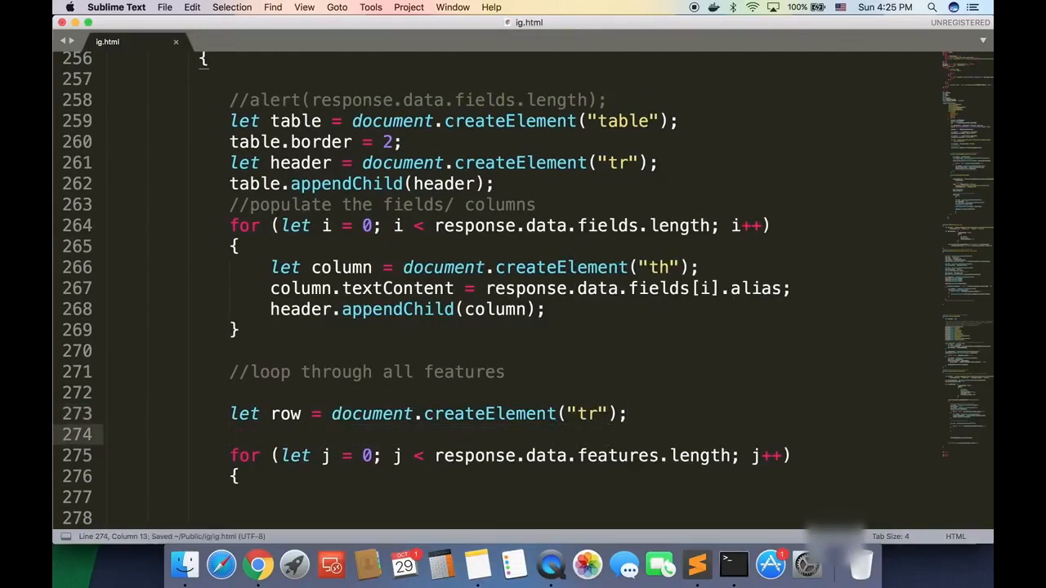
text(table.appendChild(row);)
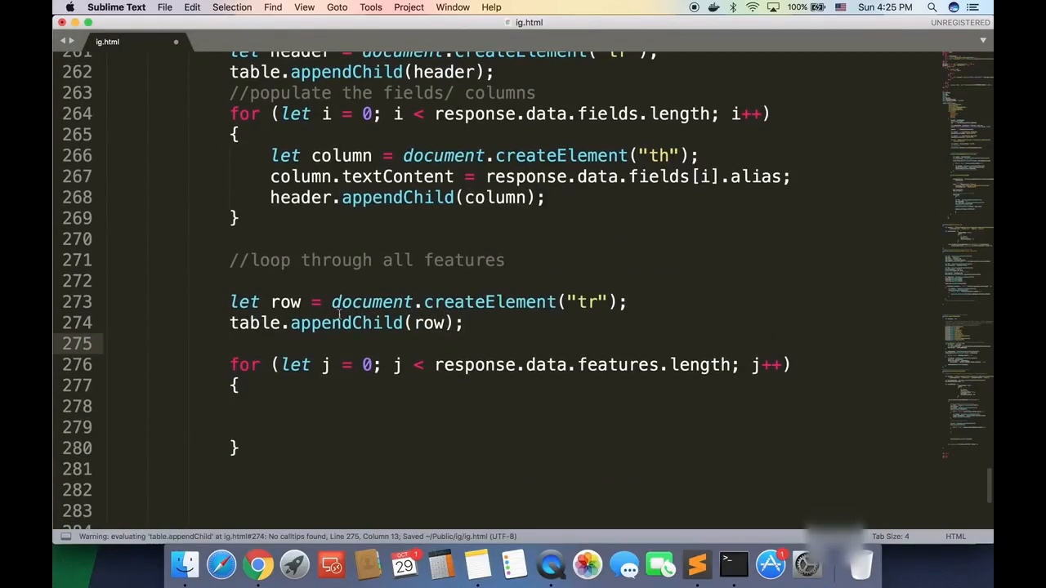
double_click(285, 302)
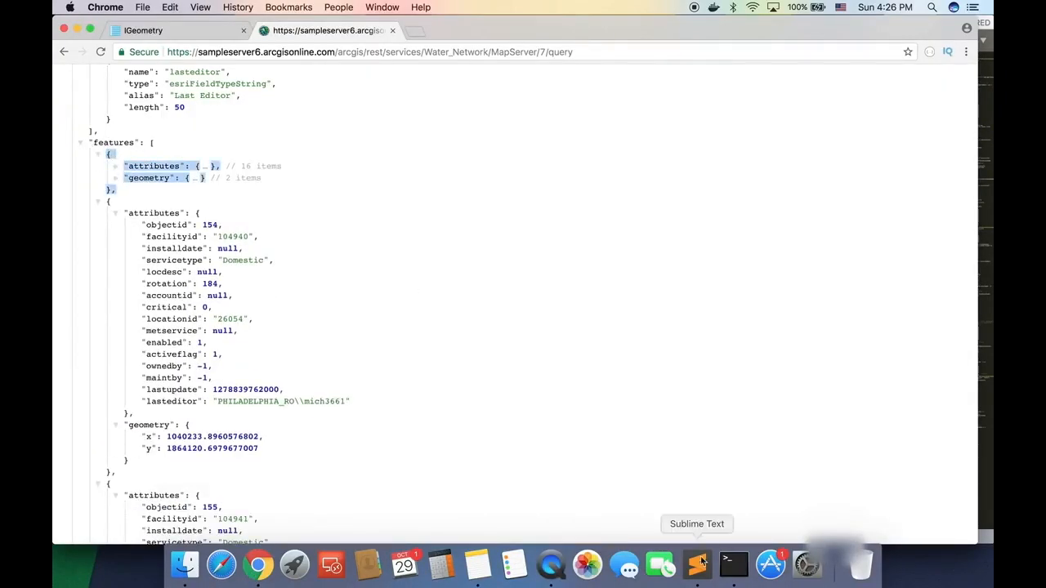
Step: Inside the feature loop, add td cells holding feature.attributes for each field in response.data.fields
click(698, 566)
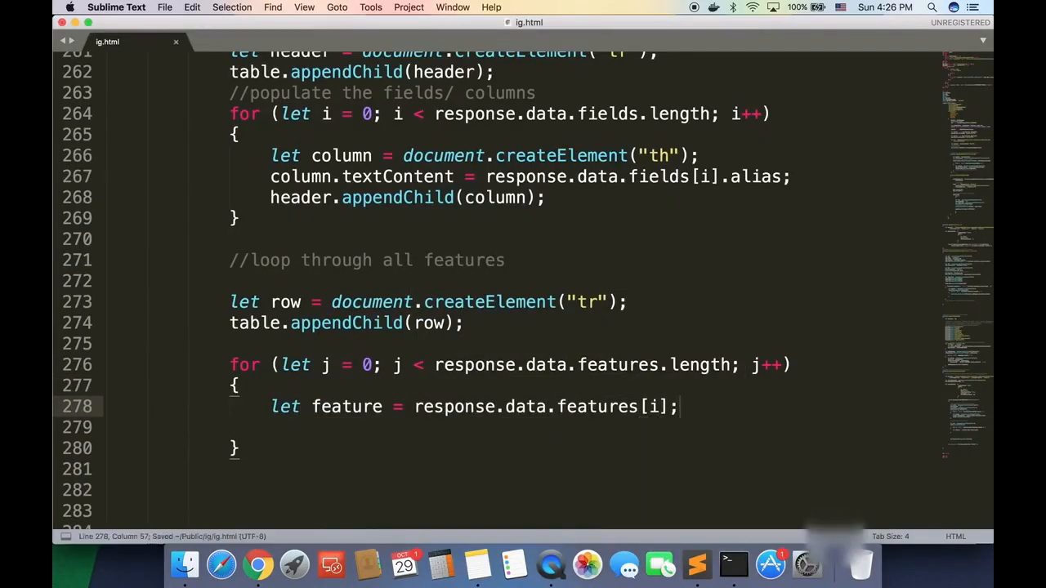
click(257, 563)
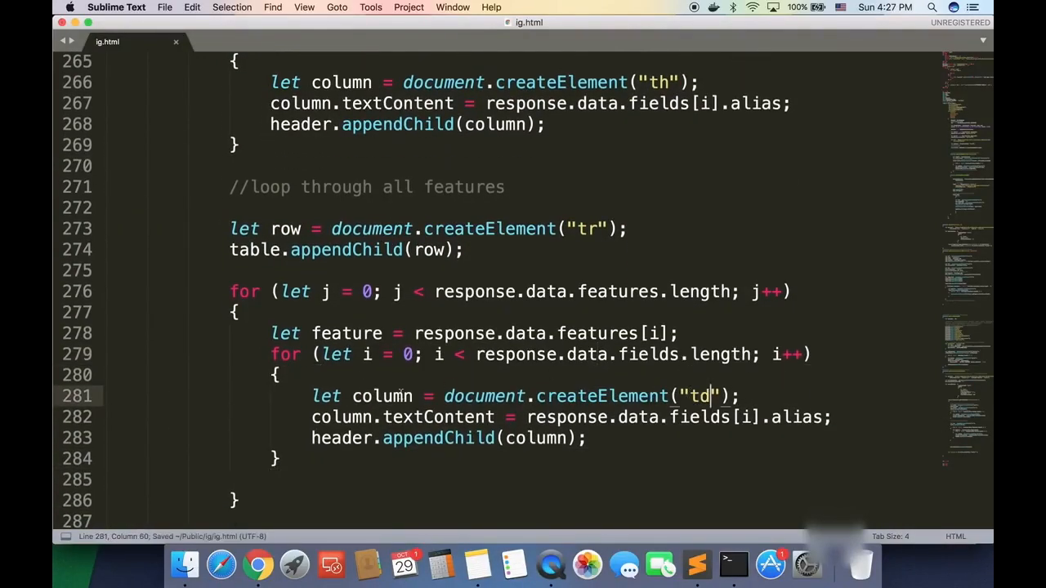
text(feature.attributes[)
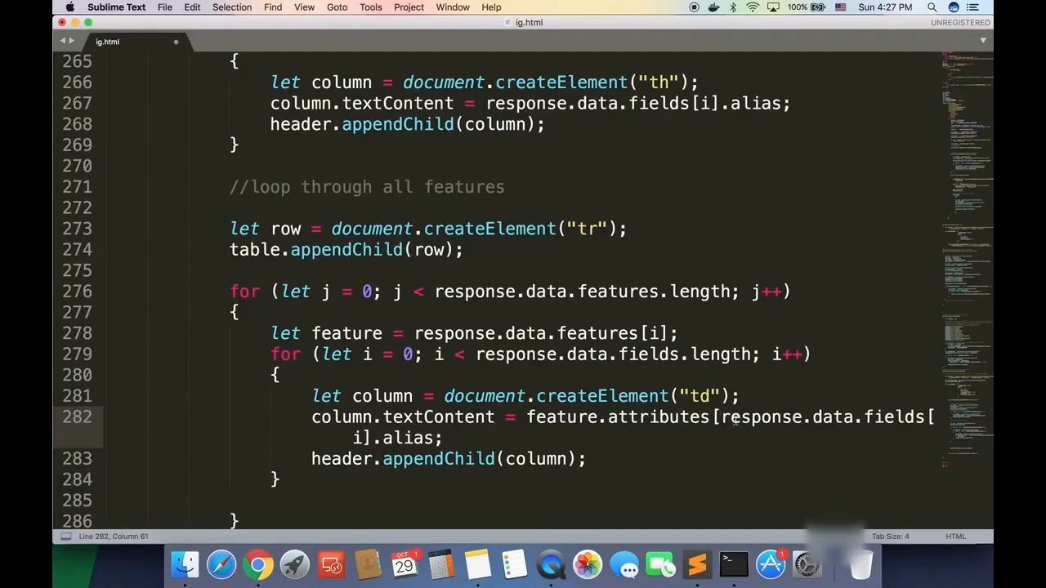
text(let field = response.data.fields[i];)
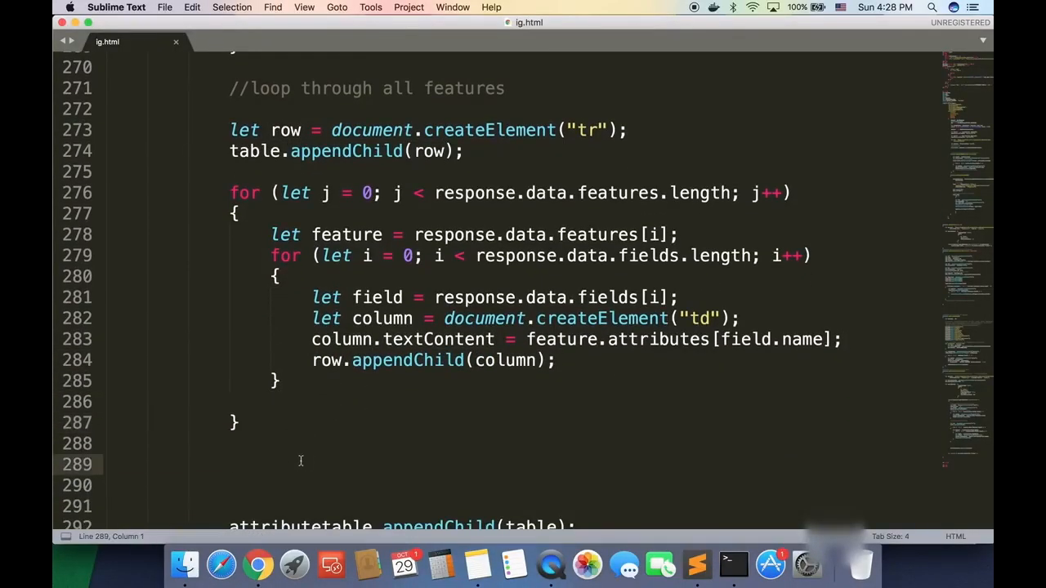
click(343, 255)
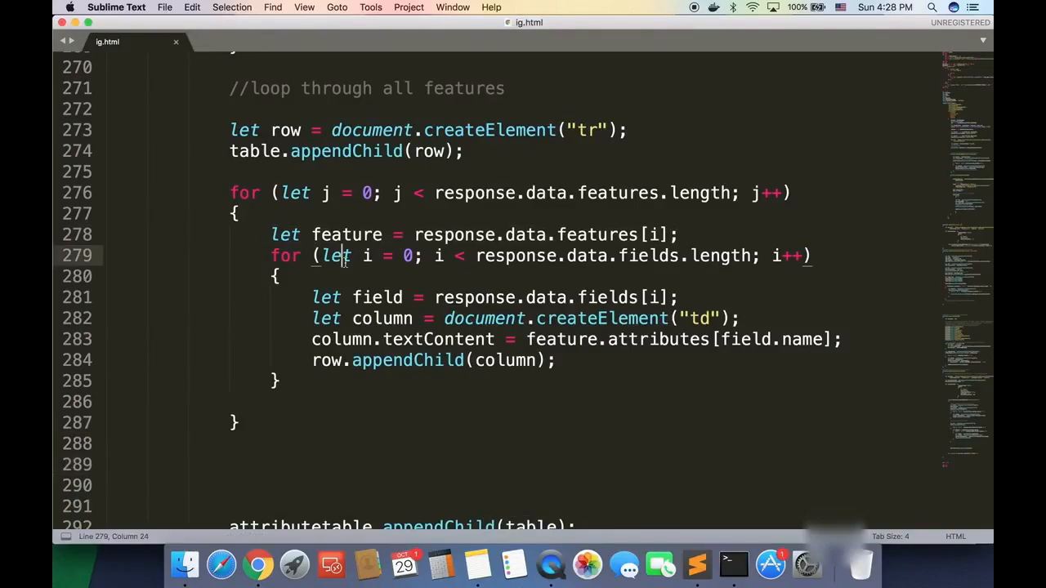
click(258, 565)
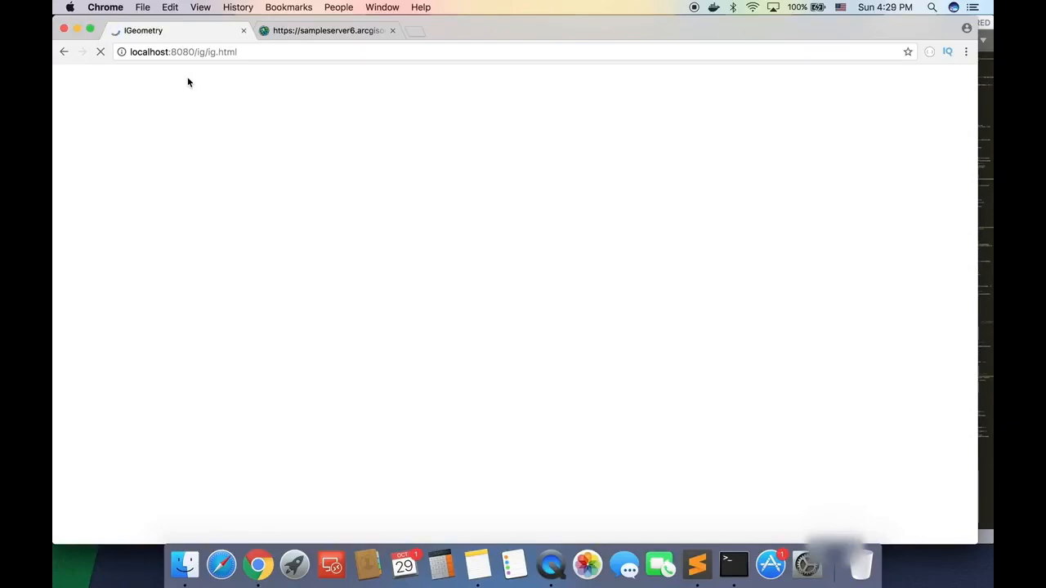
Step: Reload the IGeometry app and open Chrome's Developer Tools to investigate the missing table
click(188, 52)
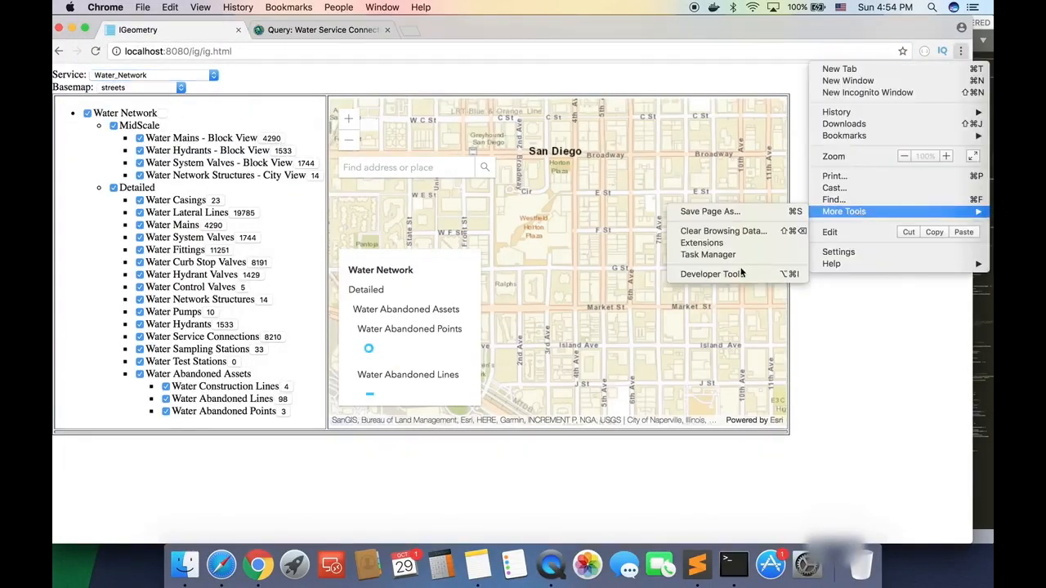
click(711, 273)
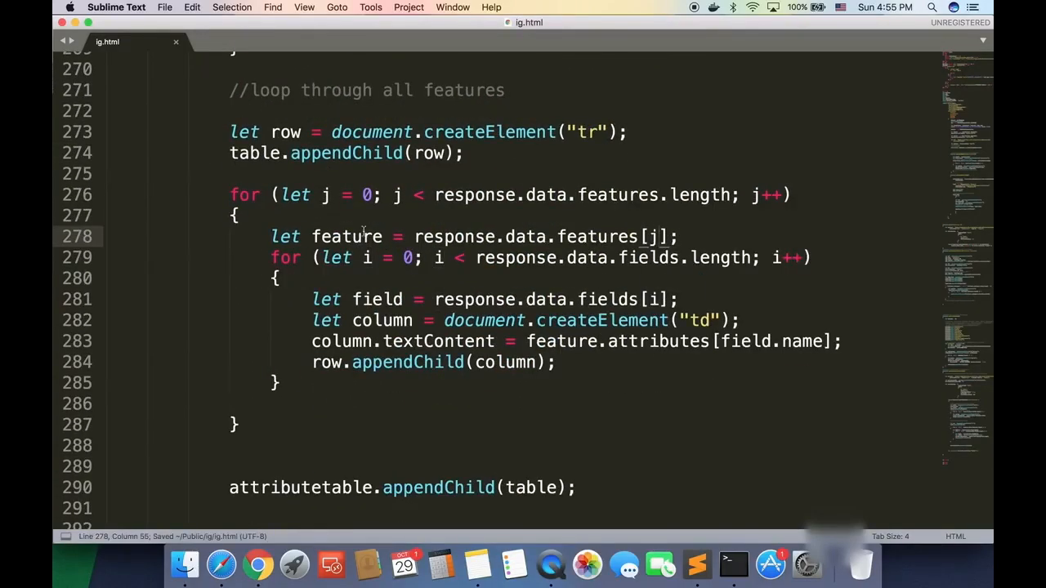
Step: Index features with j and move row creation and table.appendChild(row) inside the loop
click(256, 564)
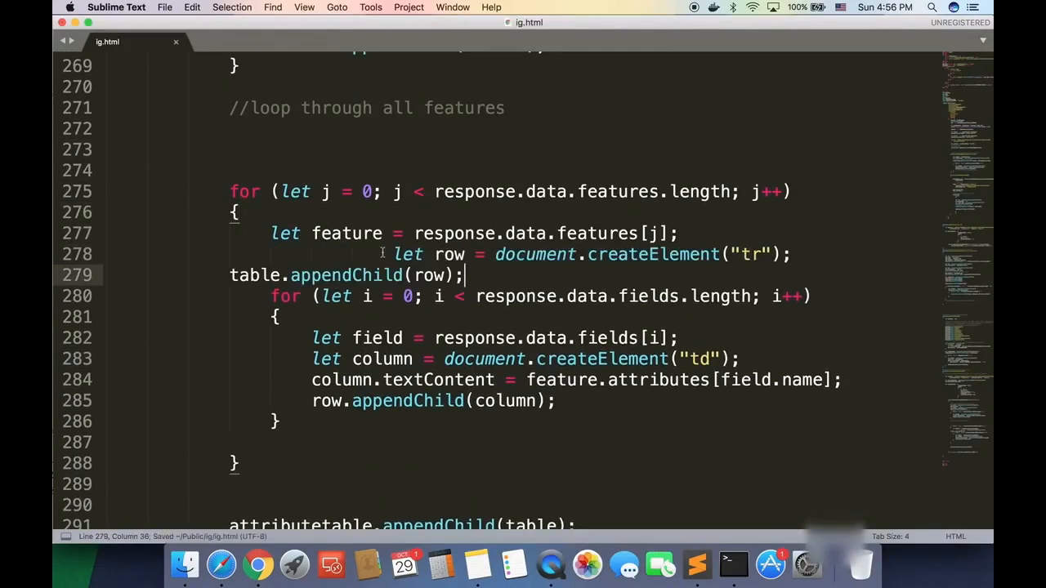
click(257, 564)
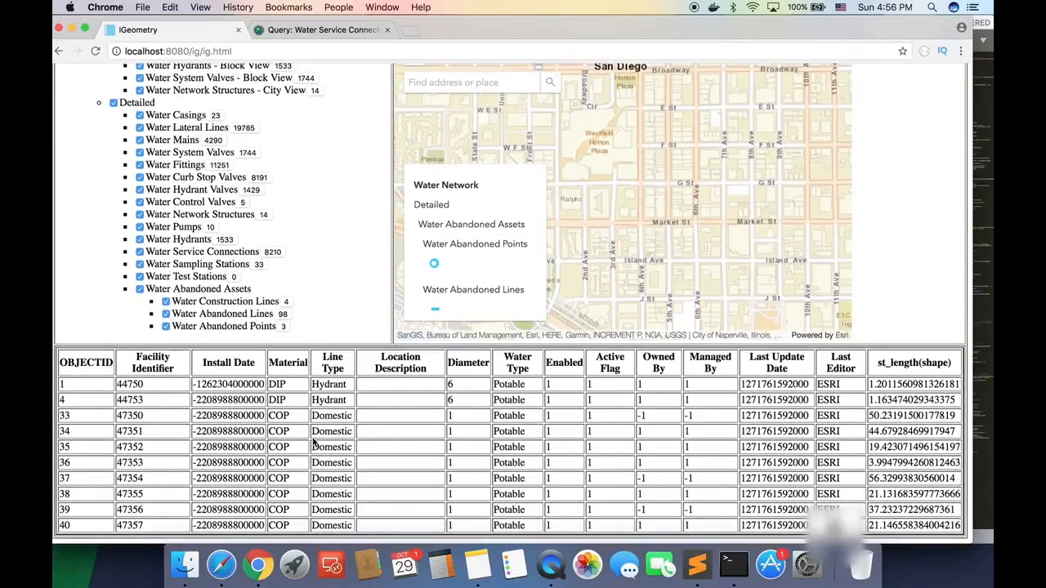
Step: Select an Install Date timestamp to look up Unix time, then return to the IGeometry tab
double_click(227, 478)
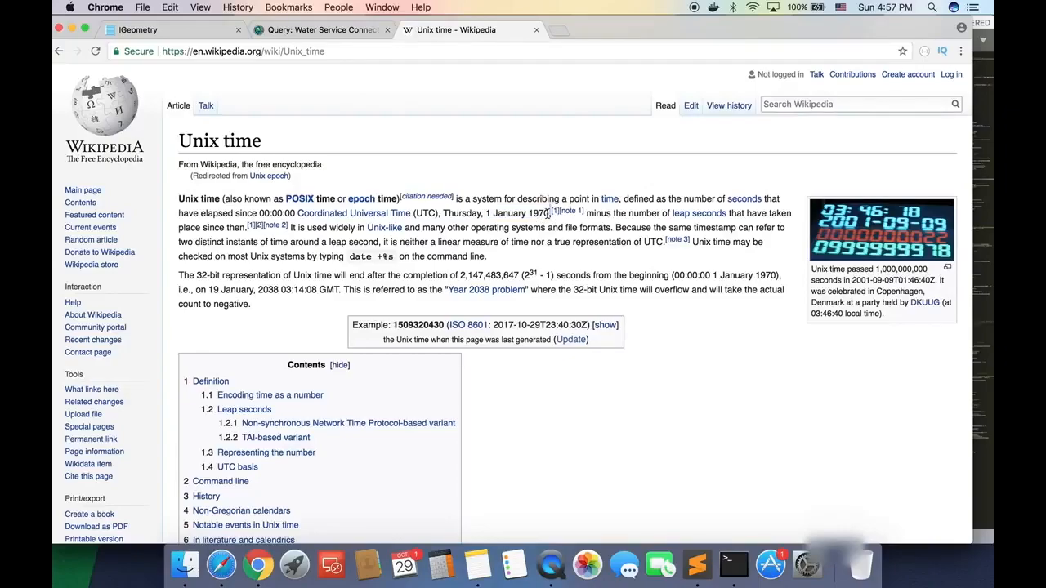
click(143, 31)
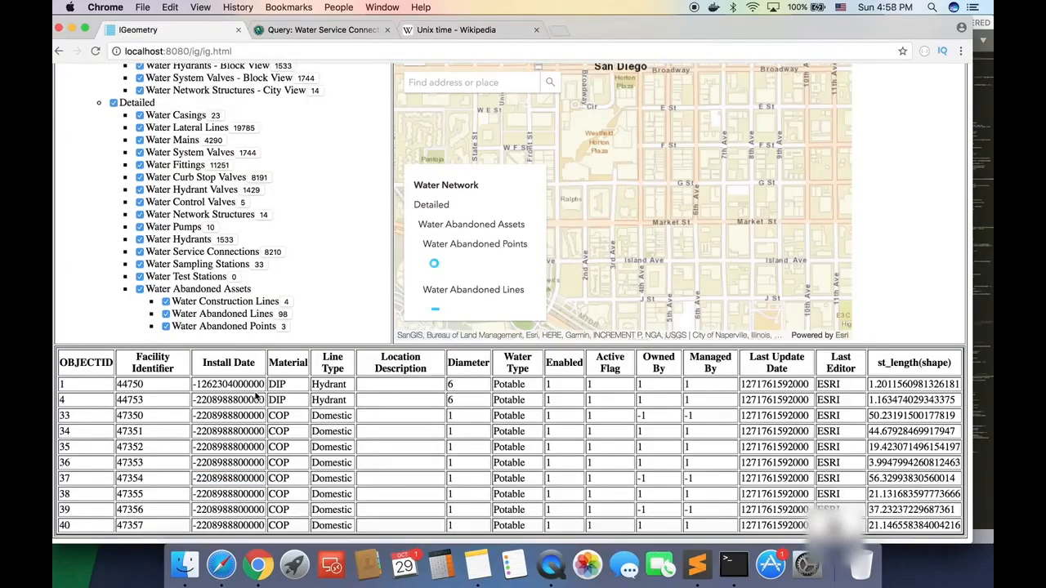